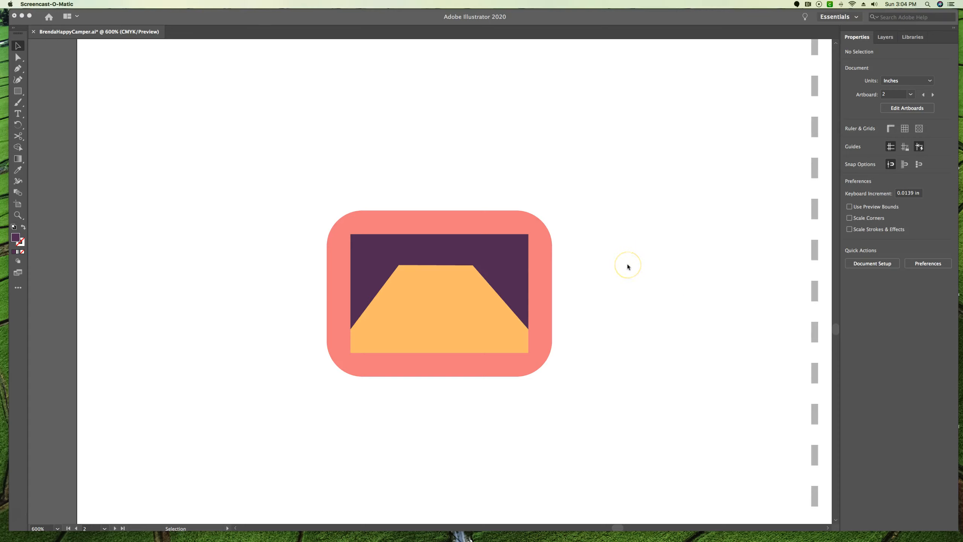
mouse_move(628, 266)
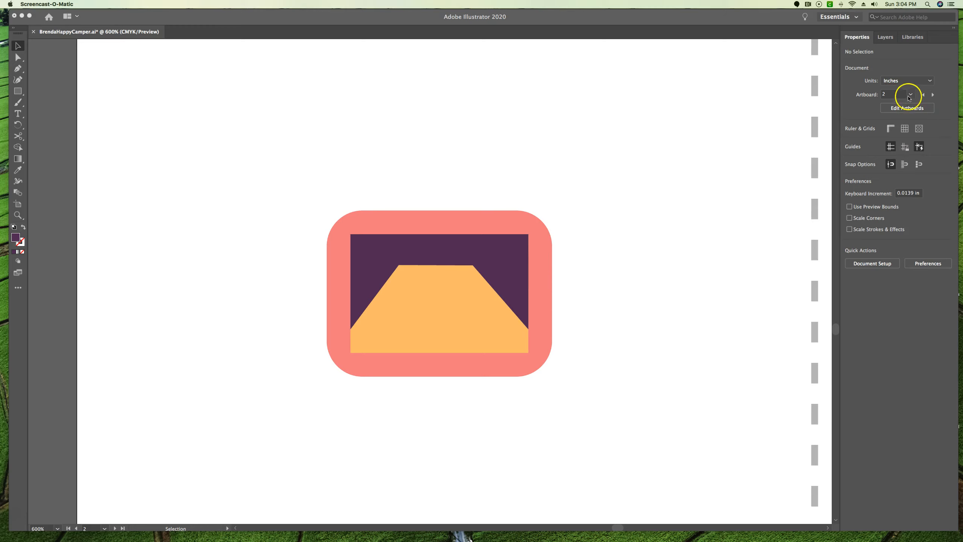
Show the camper document's artboard list from the Properties panel Artboard dropdown.
click(910, 94)
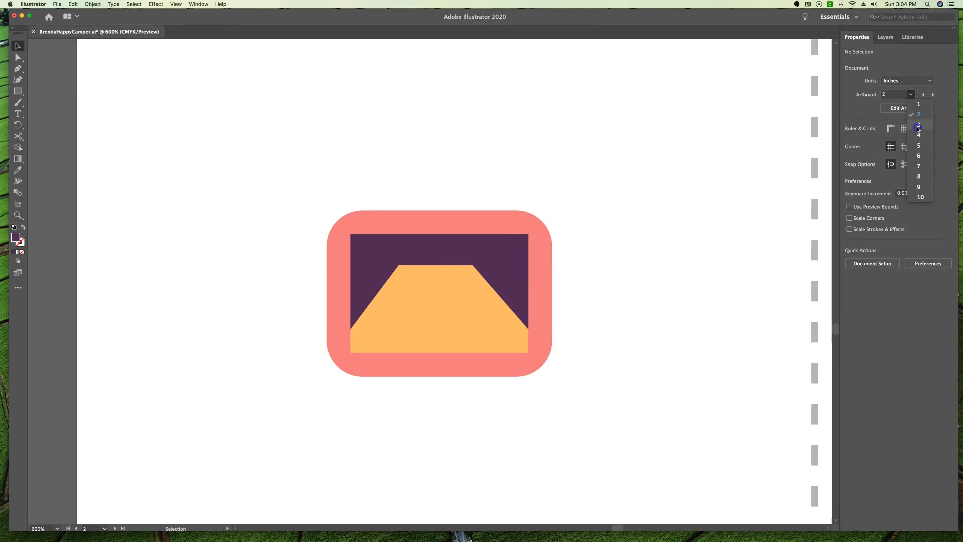
Switch to artboard 3 and select the pink pill shape under Start.
click(919, 128)
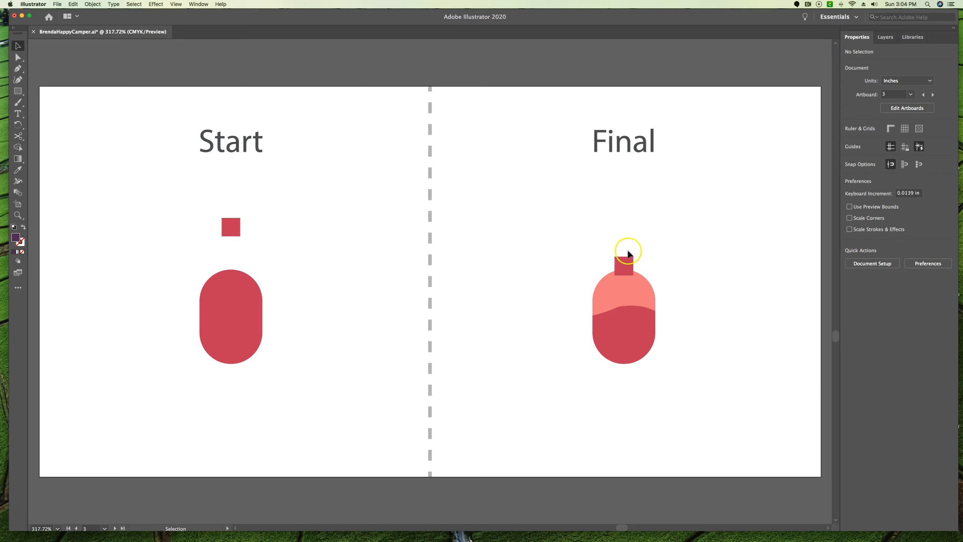
mouse_move(699, 401)
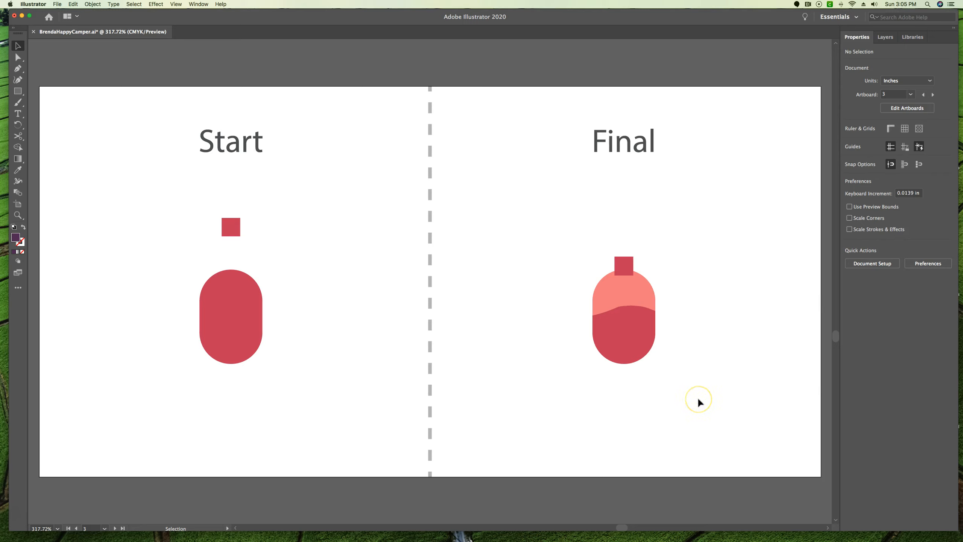
mouse_move(589, 376)
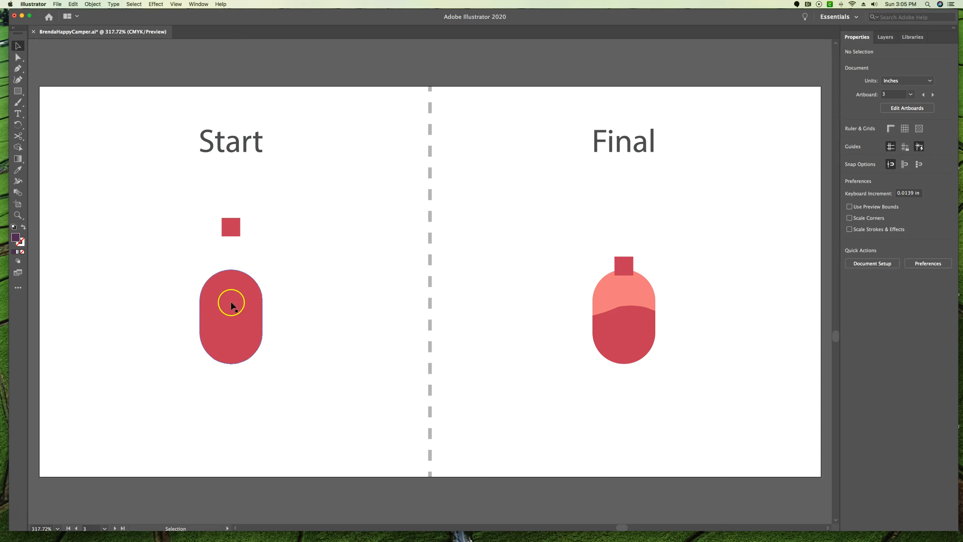
click(231, 317)
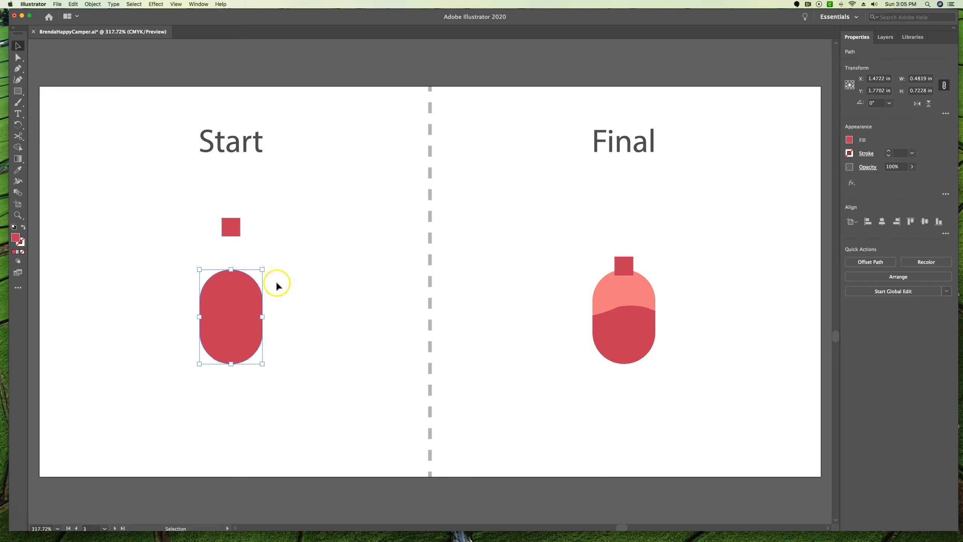
mouse_move(250, 323)
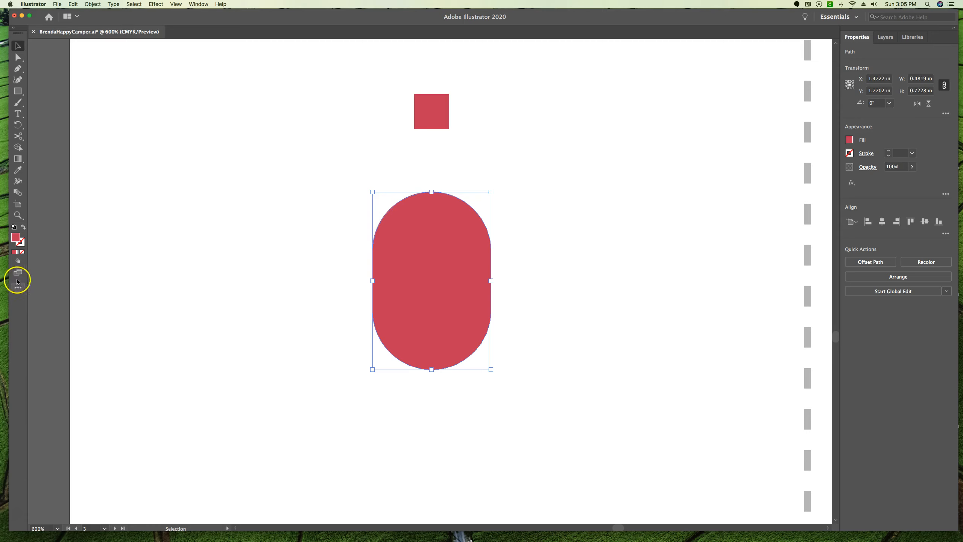
mouse_move(17, 290)
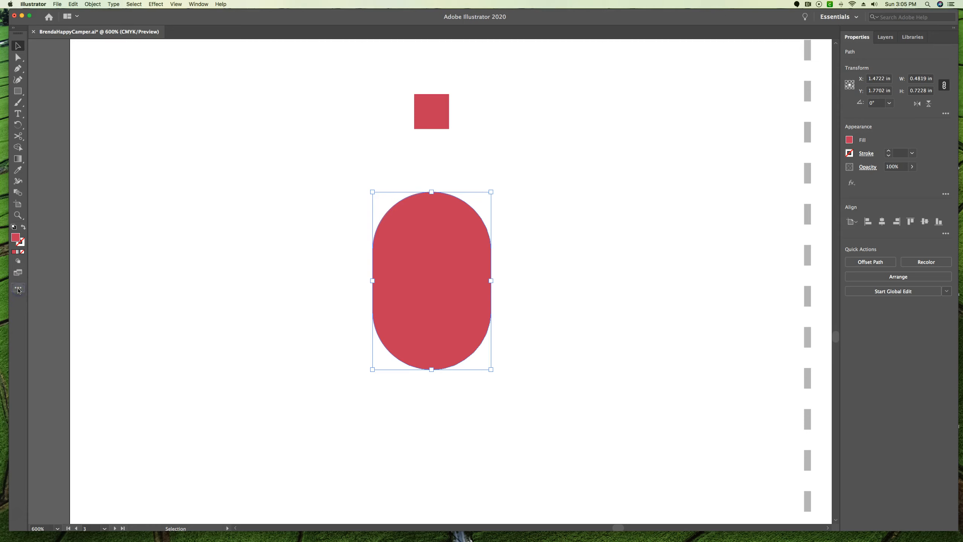
Add the Knife tool from the All Tools list to the toolbar and activate it.
click(18, 289)
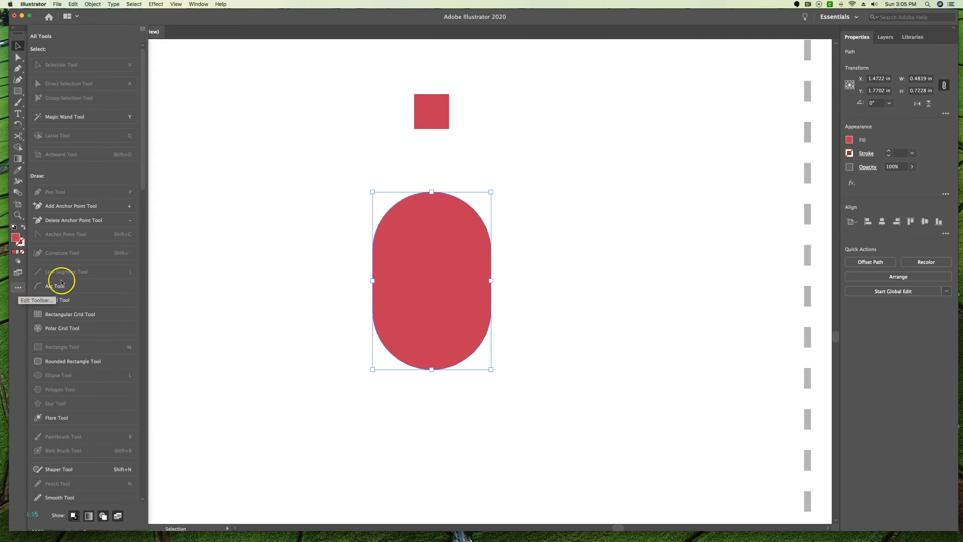
mouse_move(85, 270)
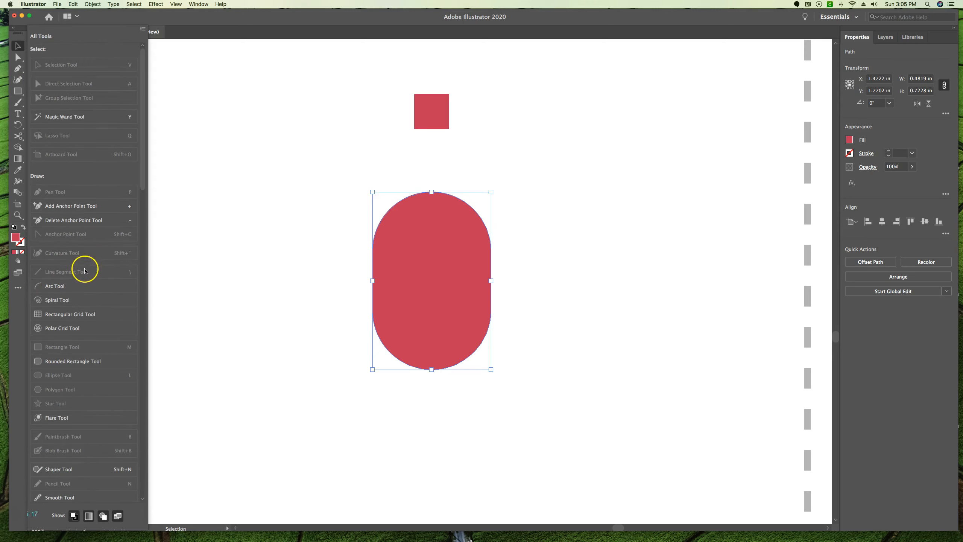
scroll(down, 3)
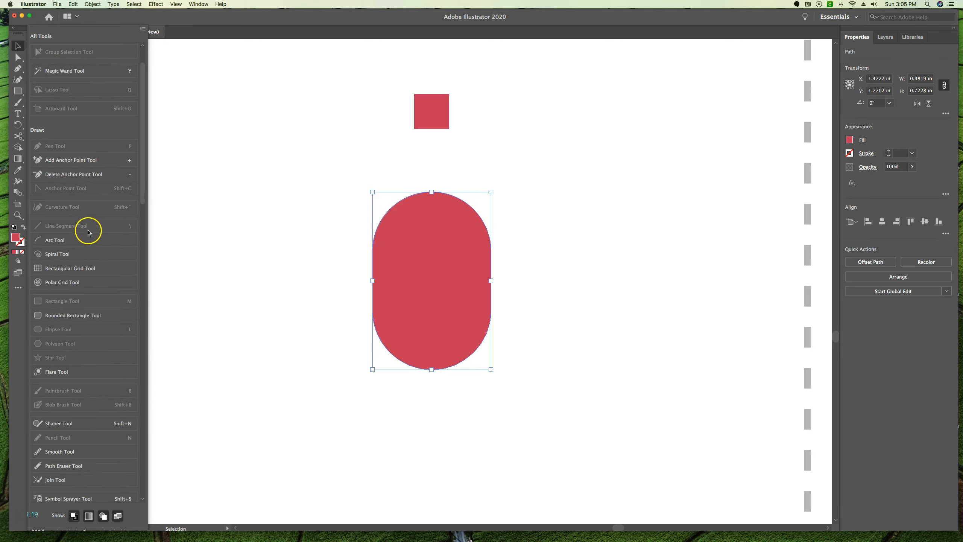
scroll(down, 3)
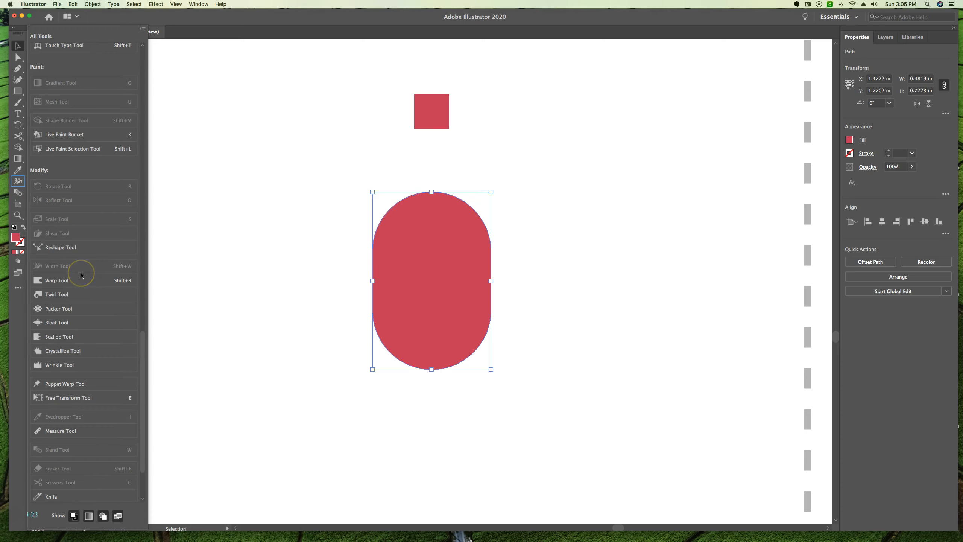
mouse_move(57, 323)
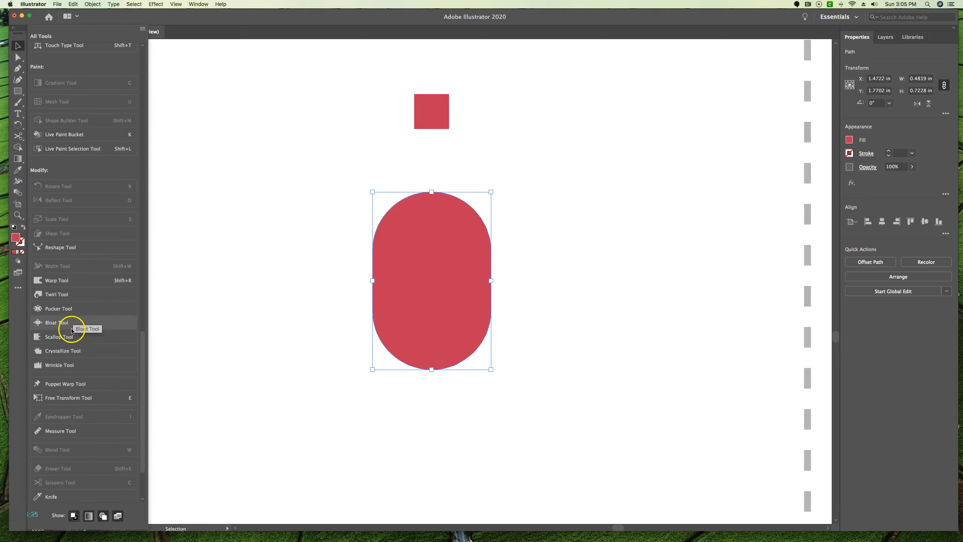
scroll(down, 3)
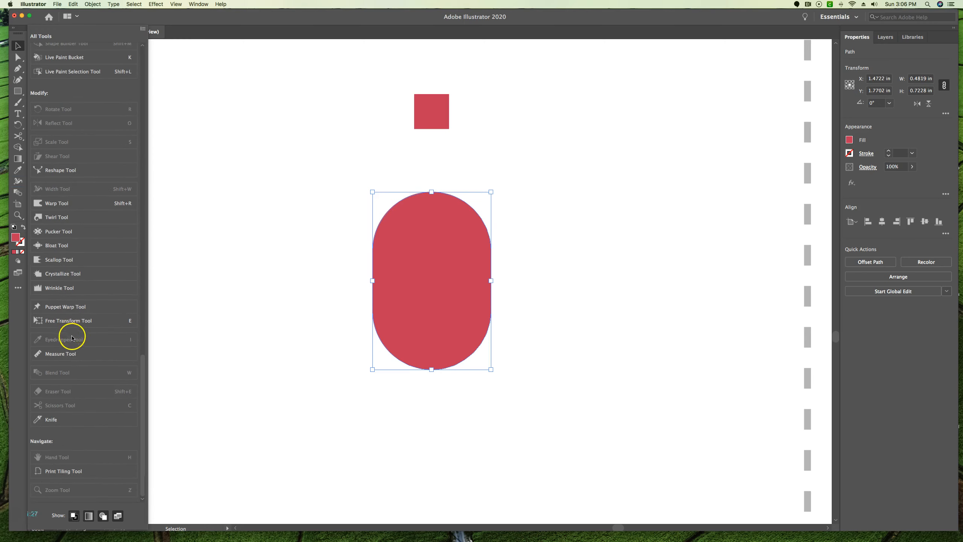
mouse_move(55, 422)
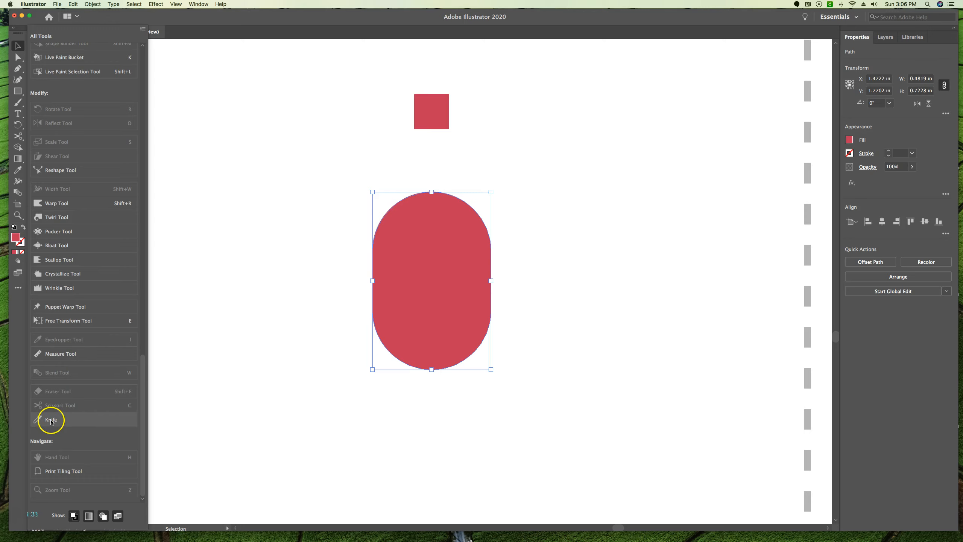
mouse_move(27, 409)
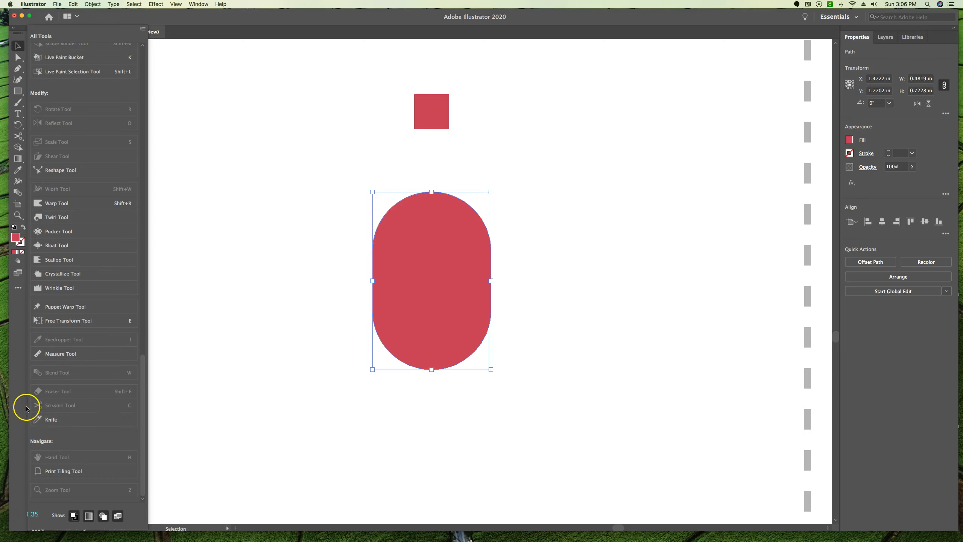
click(51, 419)
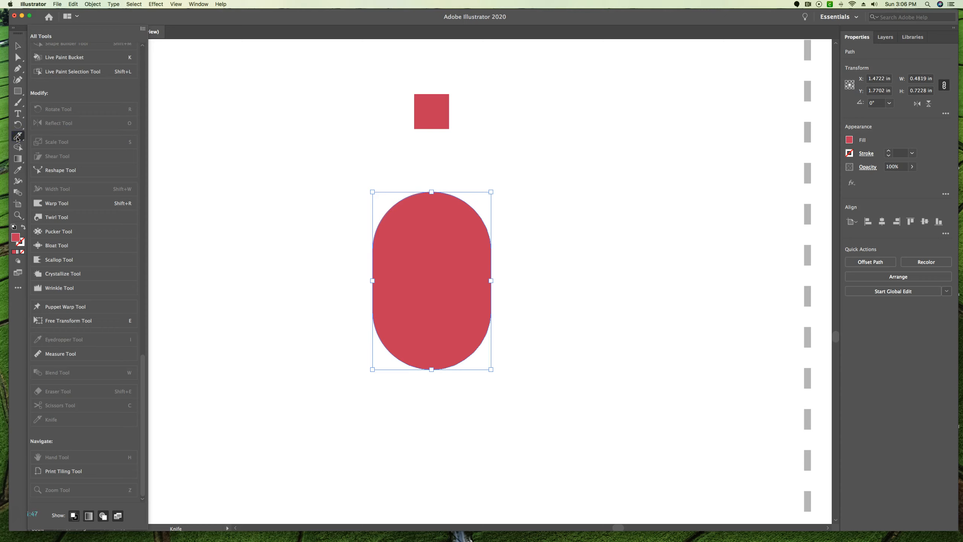
mouse_move(121, 221)
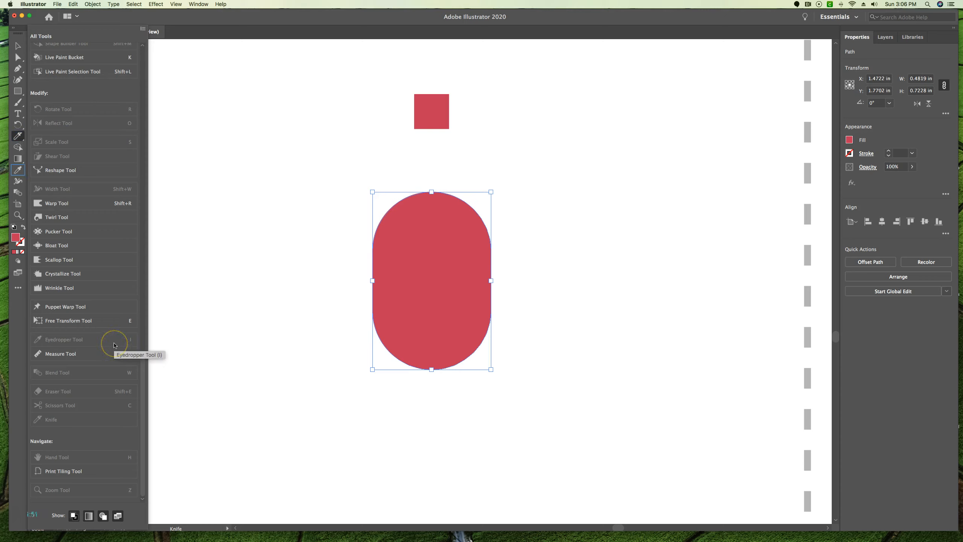
scroll(up, 3)
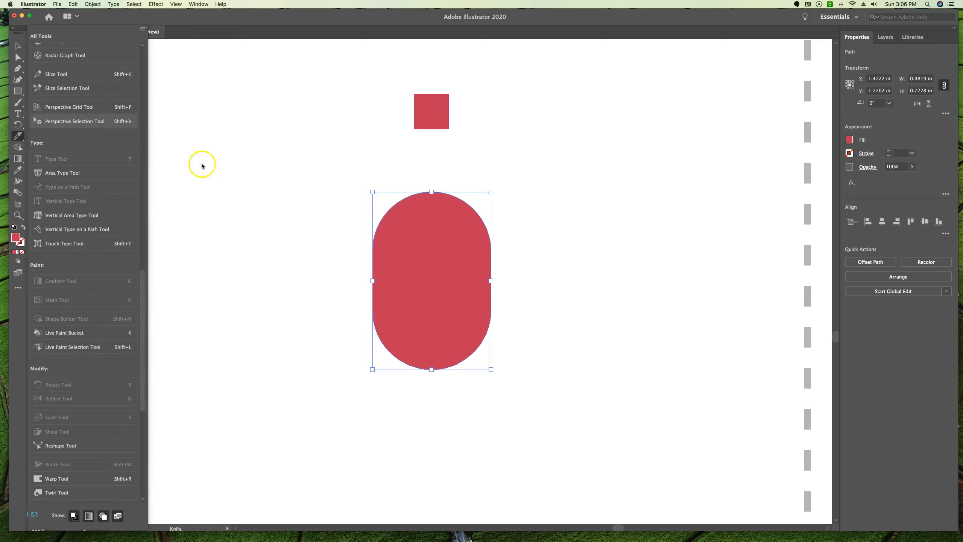
mouse_move(242, 185)
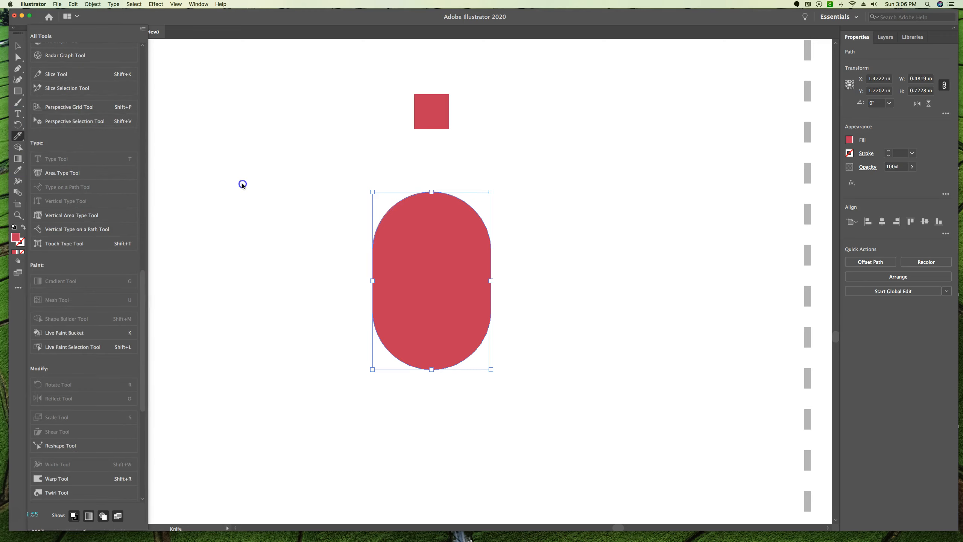
mouse_move(85, 48)
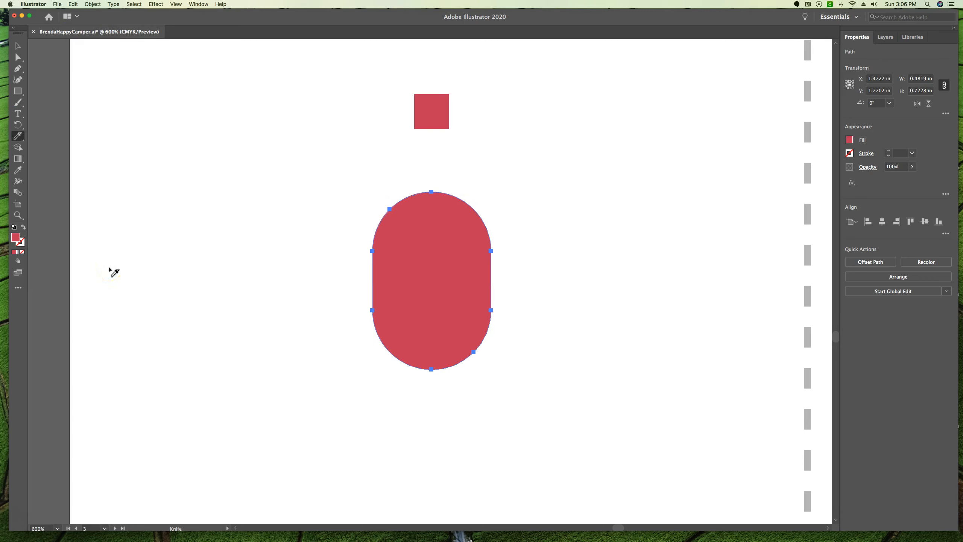
mouse_move(220, 272)
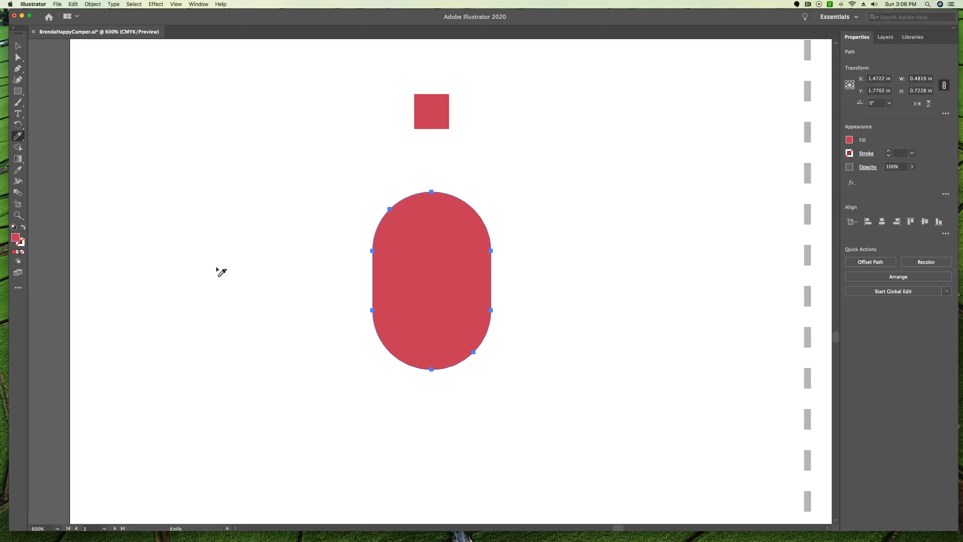
mouse_move(334, 260)
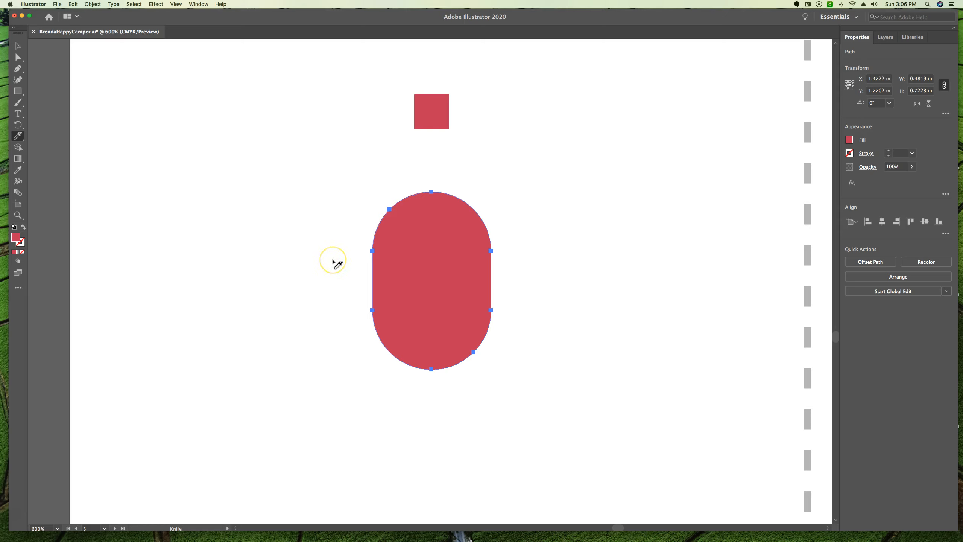
mouse_move(336, 264)
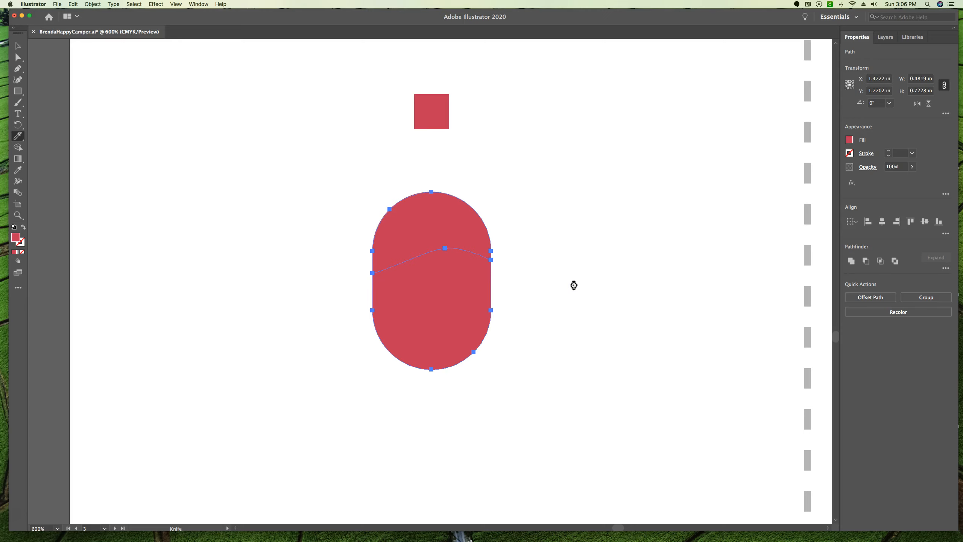
mouse_move(371, 275)
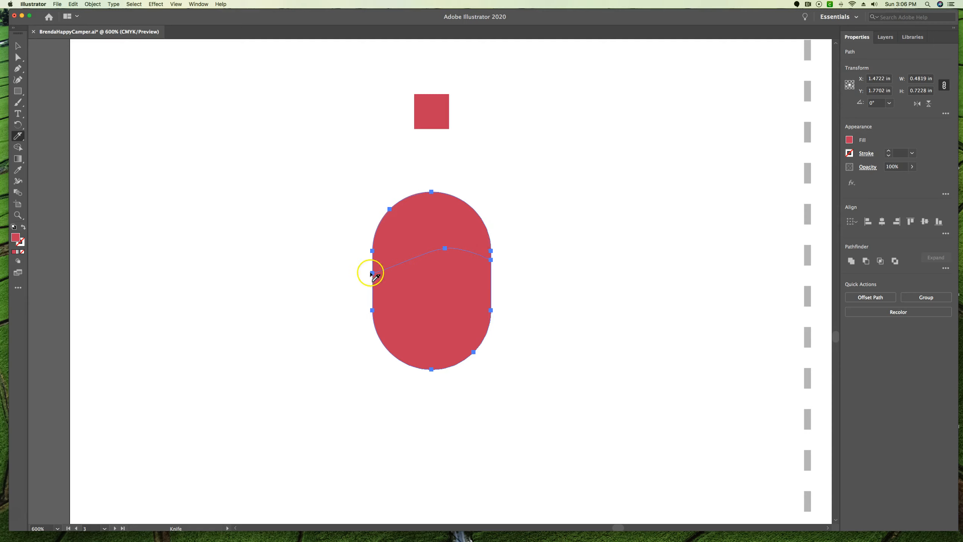
mouse_move(429, 260)
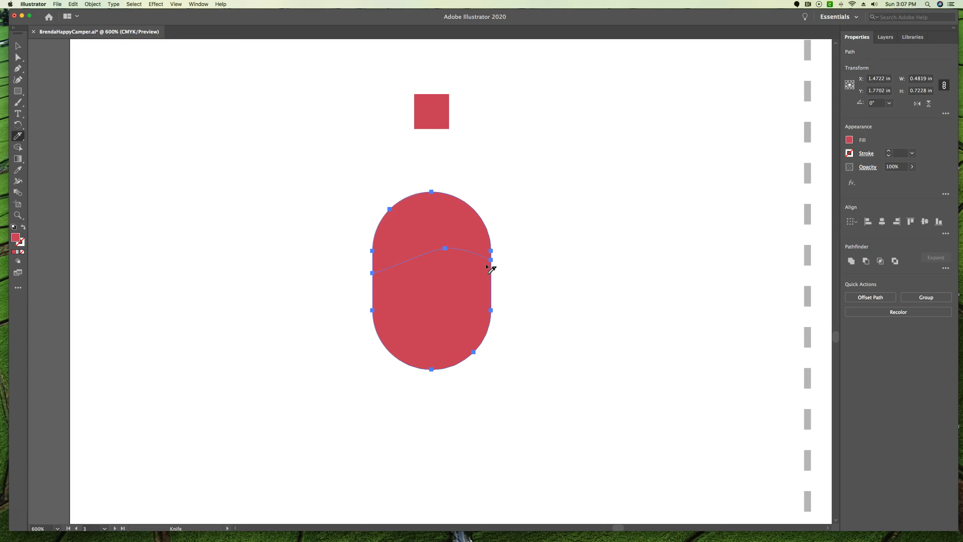
mouse_move(436, 207)
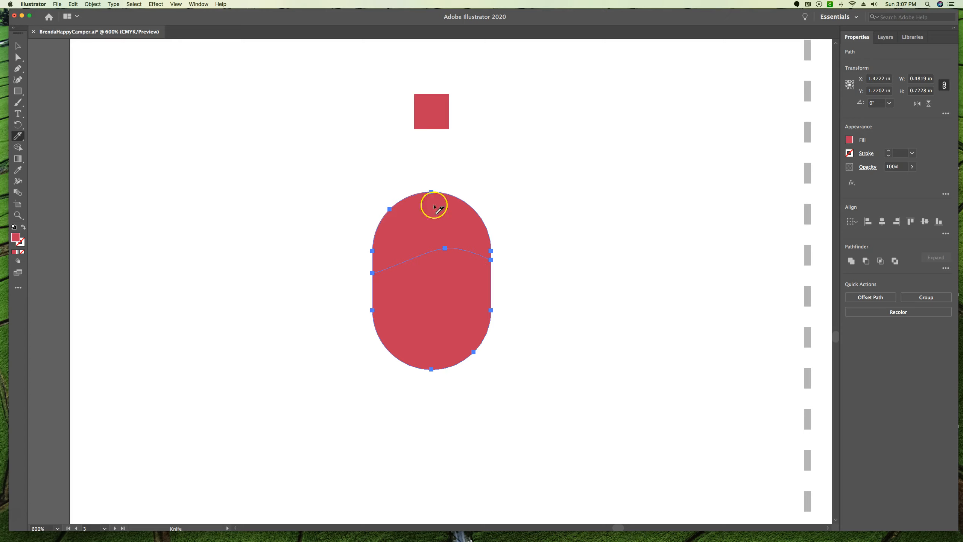
mouse_move(18, 46)
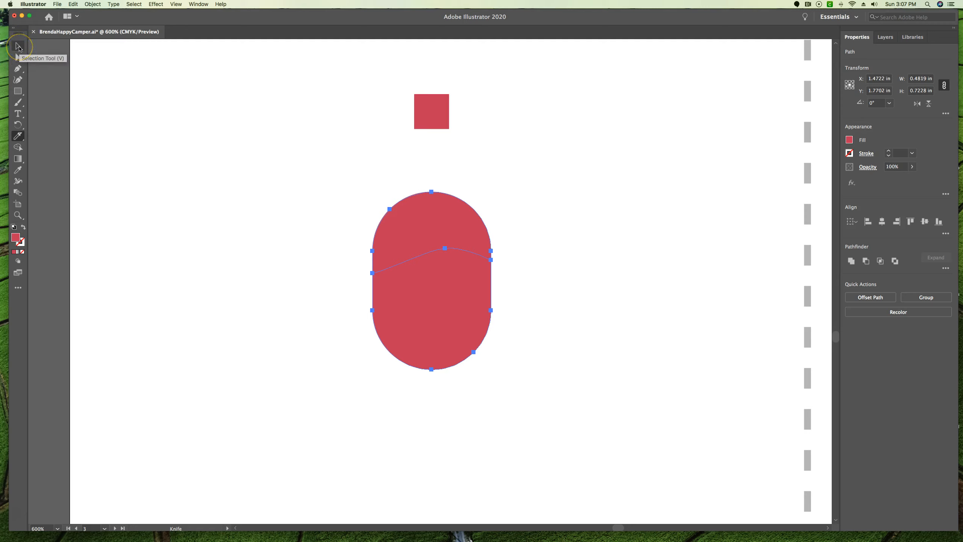
Select the upper cut piece of the pill and fill it light salmon pink.
click(18, 46)
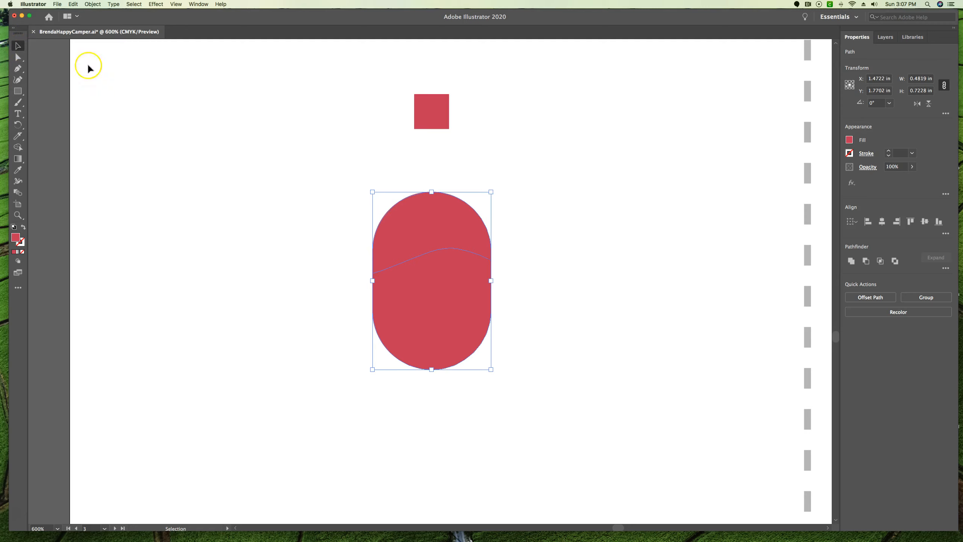
click(319, 164)
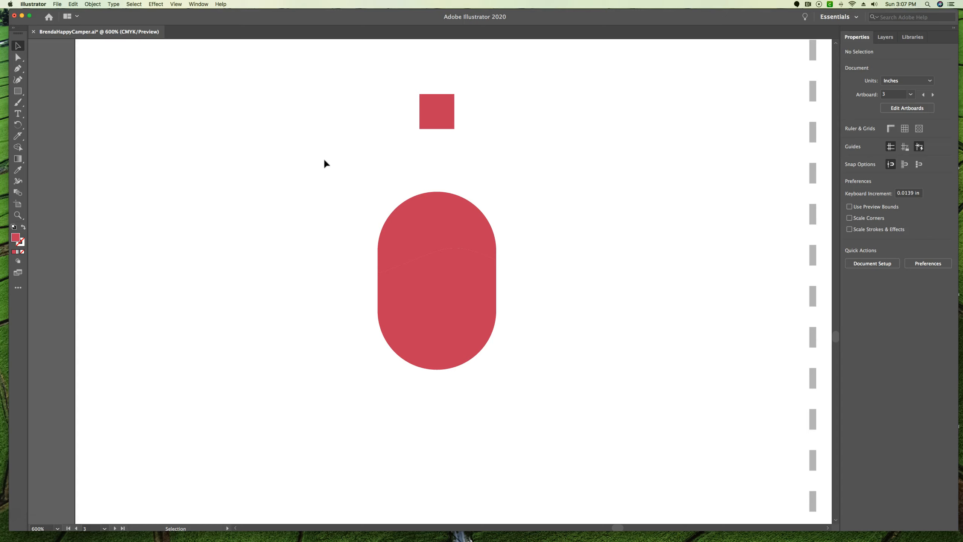
click(437, 212)
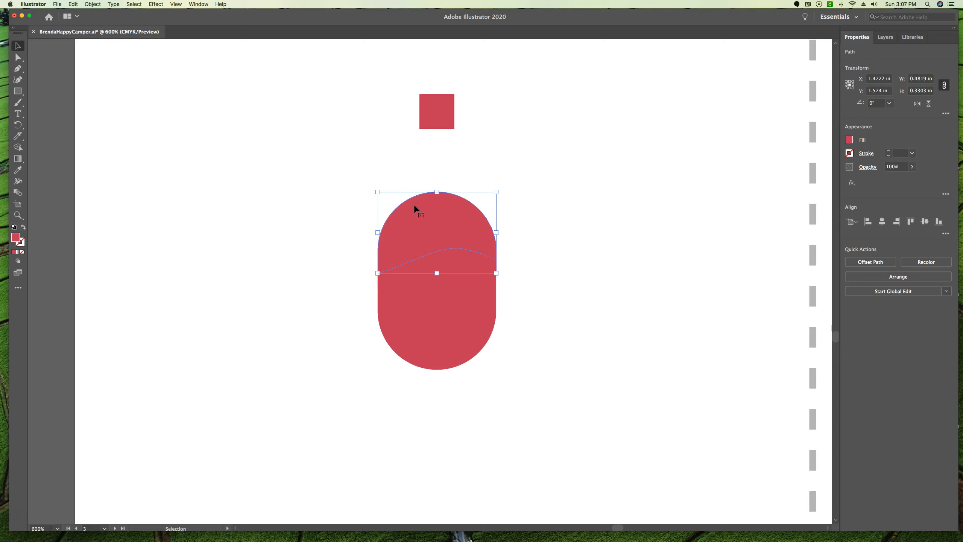
click(849, 139)
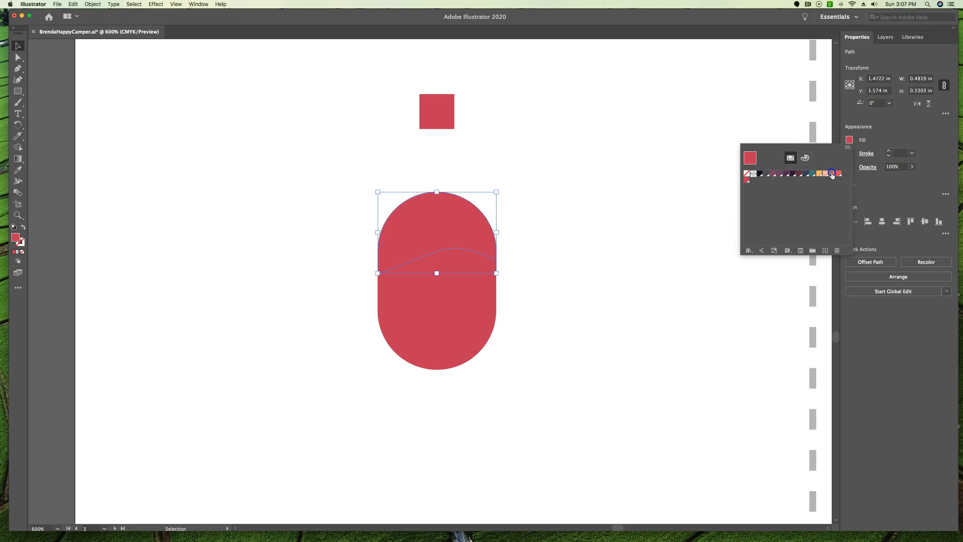
click(833, 173)
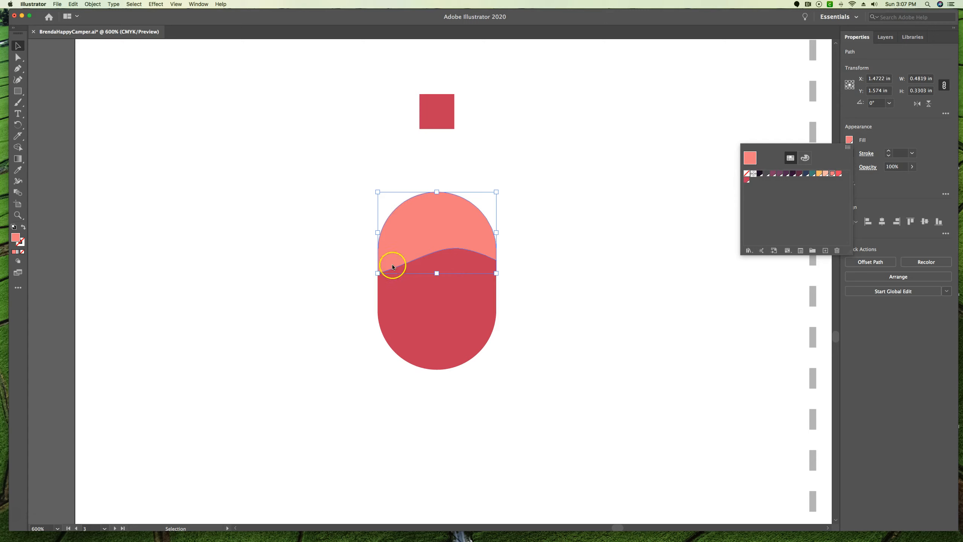
mouse_move(444, 326)
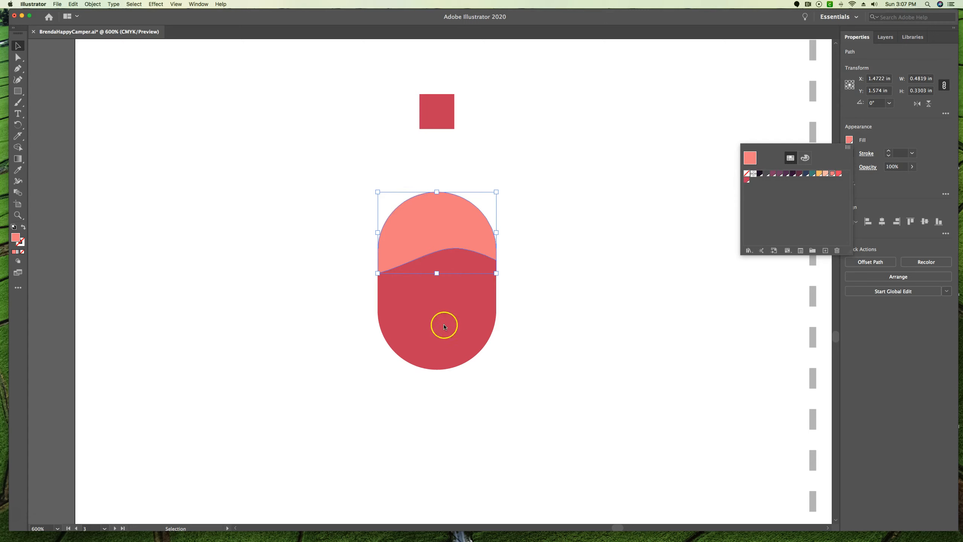
mouse_move(632, 316)
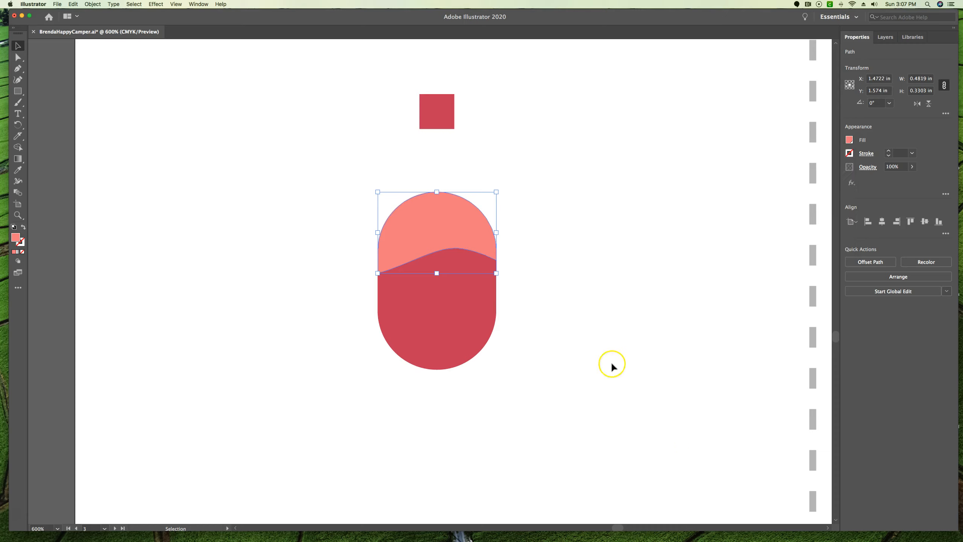
Group the small square cap with both pink tank pieces, then deselect.
click(437, 111)
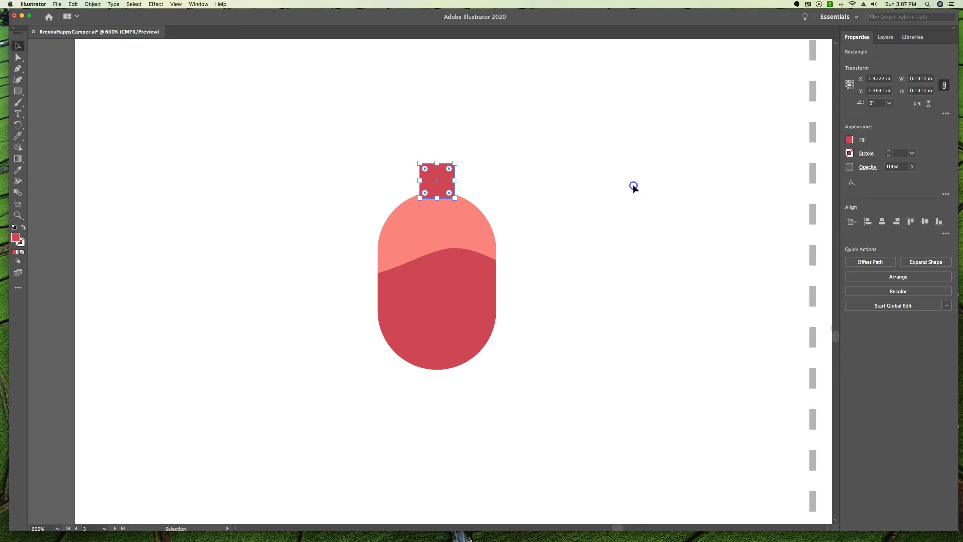
click(648, 332)
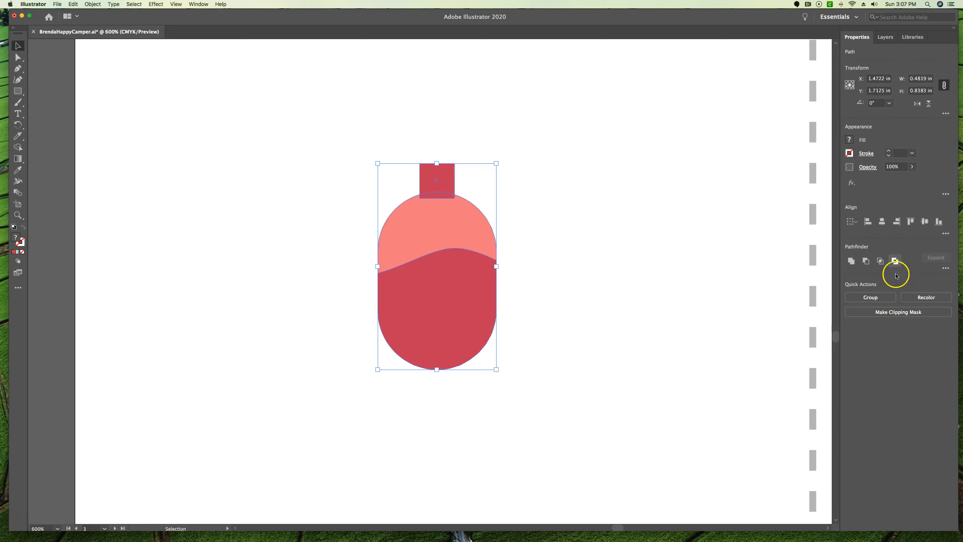
click(871, 297)
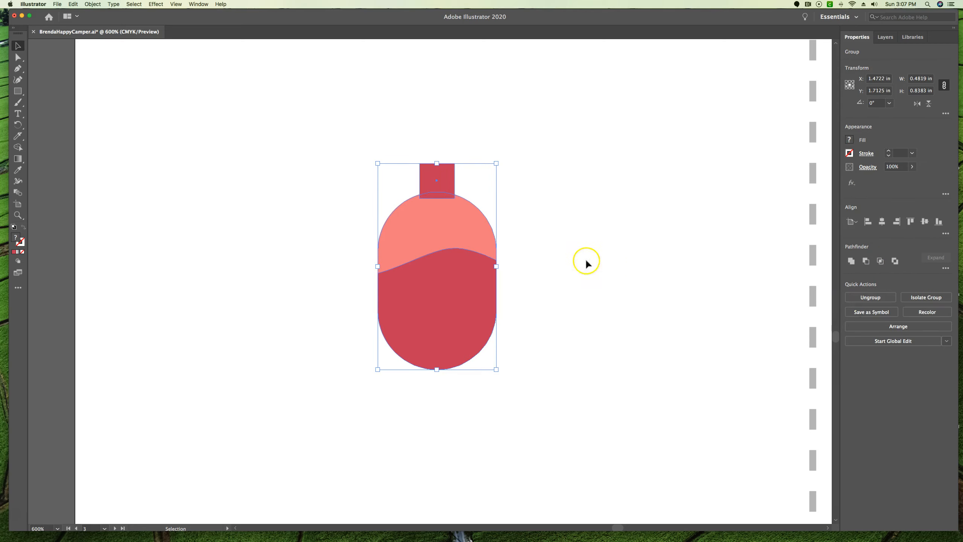
click(534, 174)
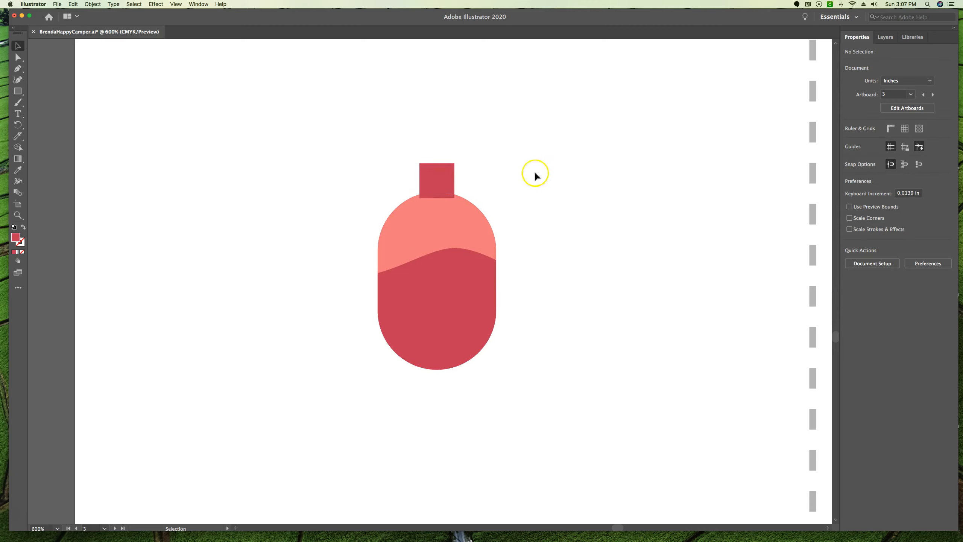
mouse_move(504, 277)
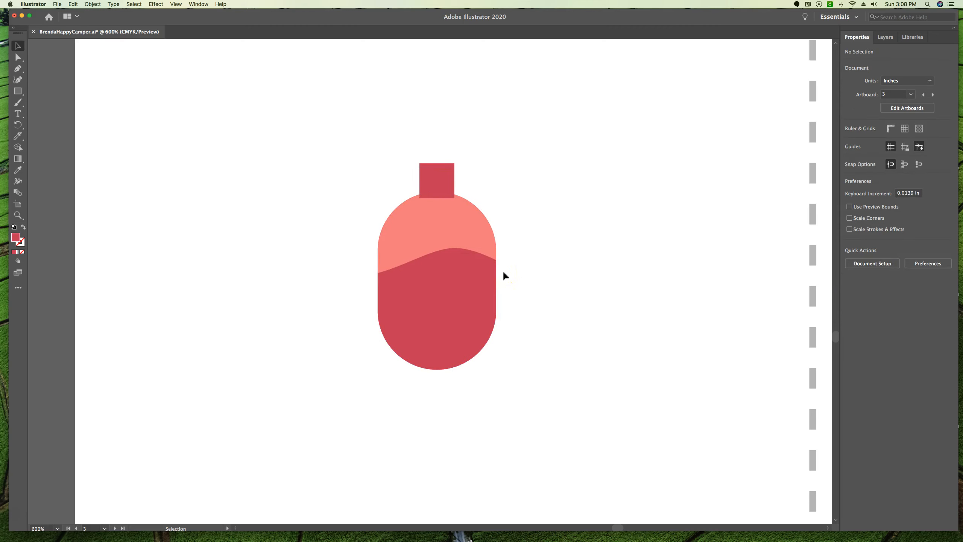
mouse_move(638, 248)
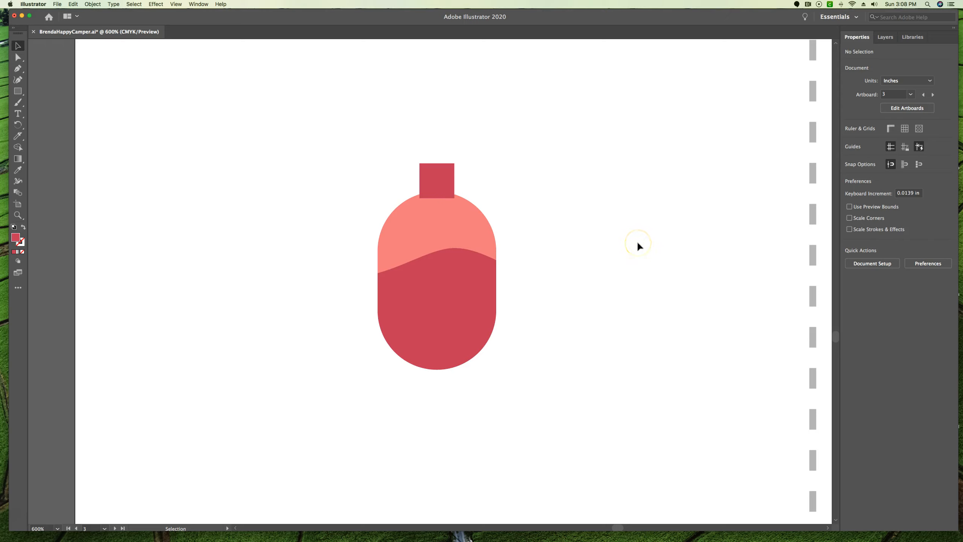
mouse_move(643, 247)
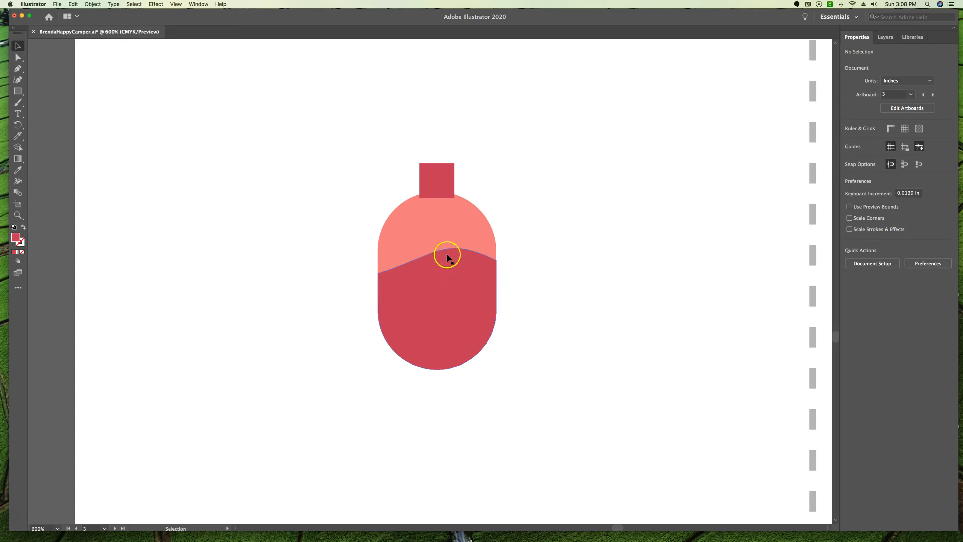
mouse_move(699, 123)
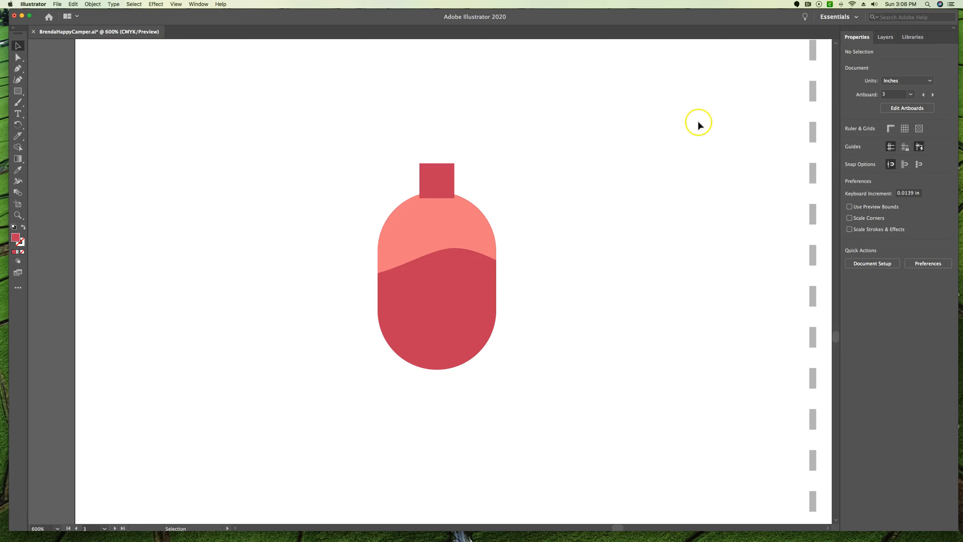
mouse_move(610, 203)
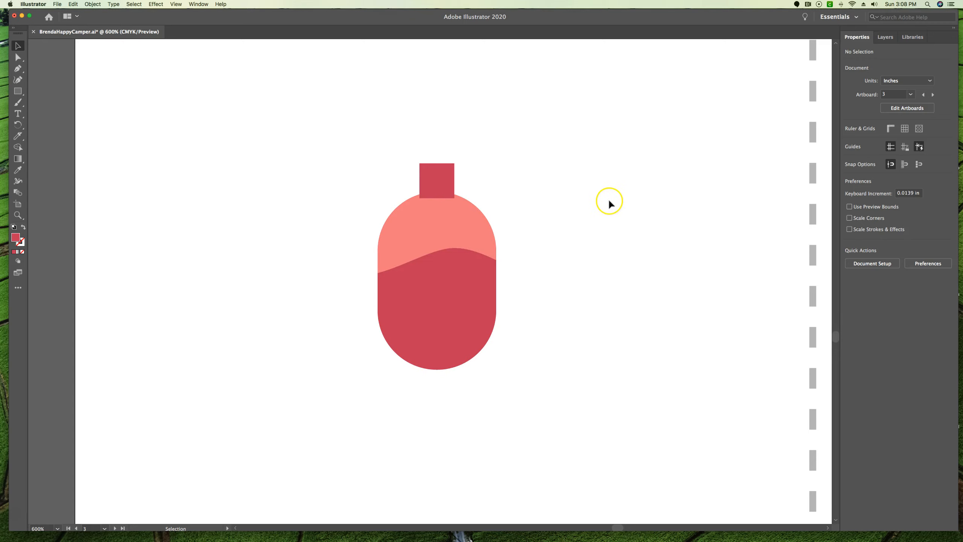
mouse_move(617, 203)
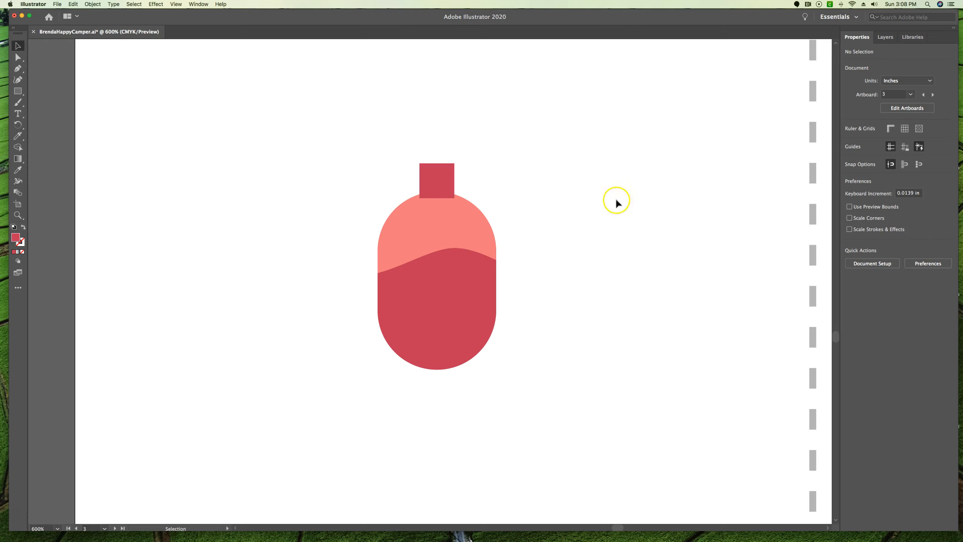
Switch to artboard 4 and select the Start tent's pale door triangle.
click(895, 94)
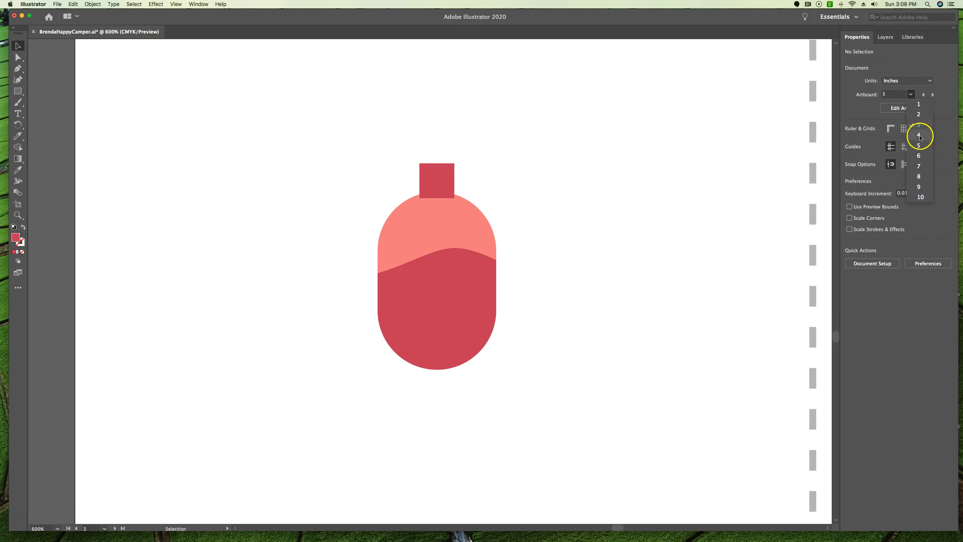
click(919, 135)
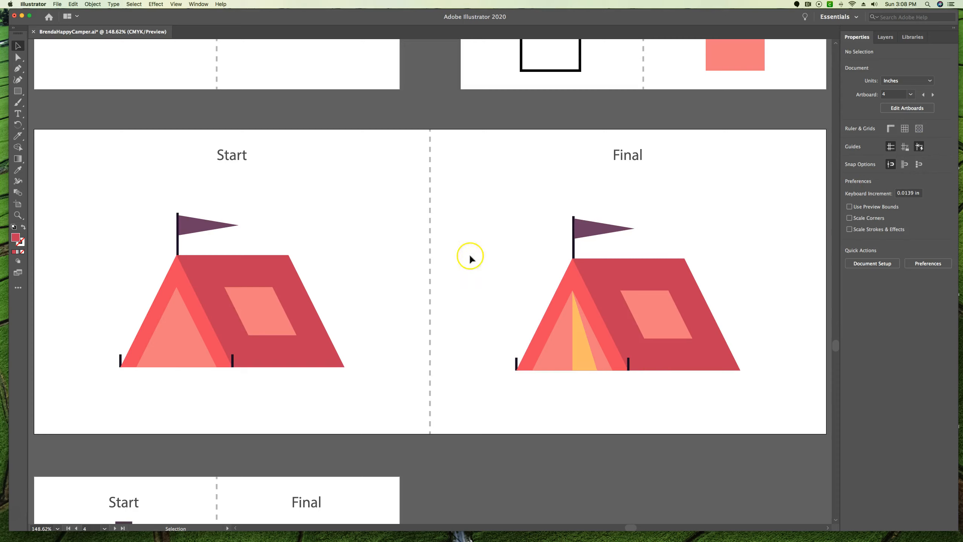
mouse_move(486, 358)
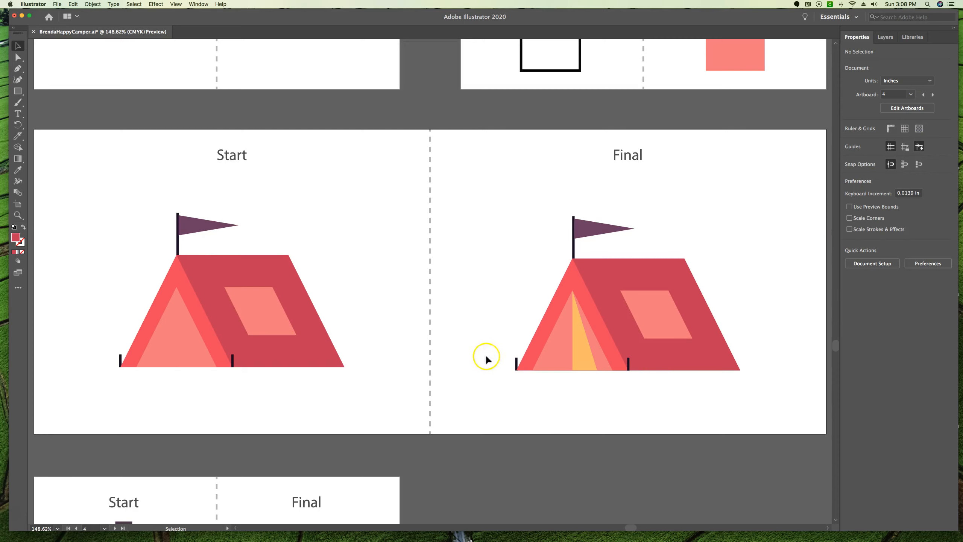
mouse_move(581, 320)
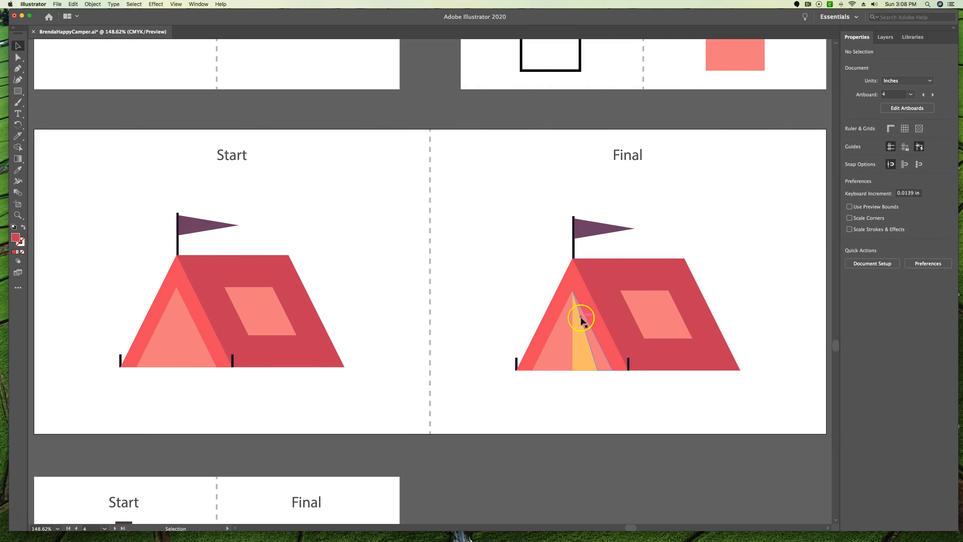
mouse_move(576, 307)
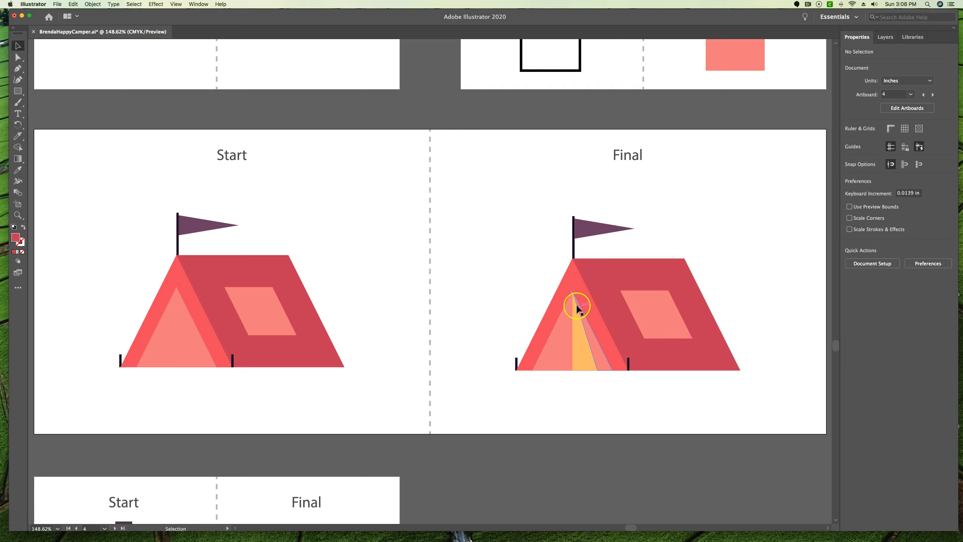
mouse_move(587, 321)
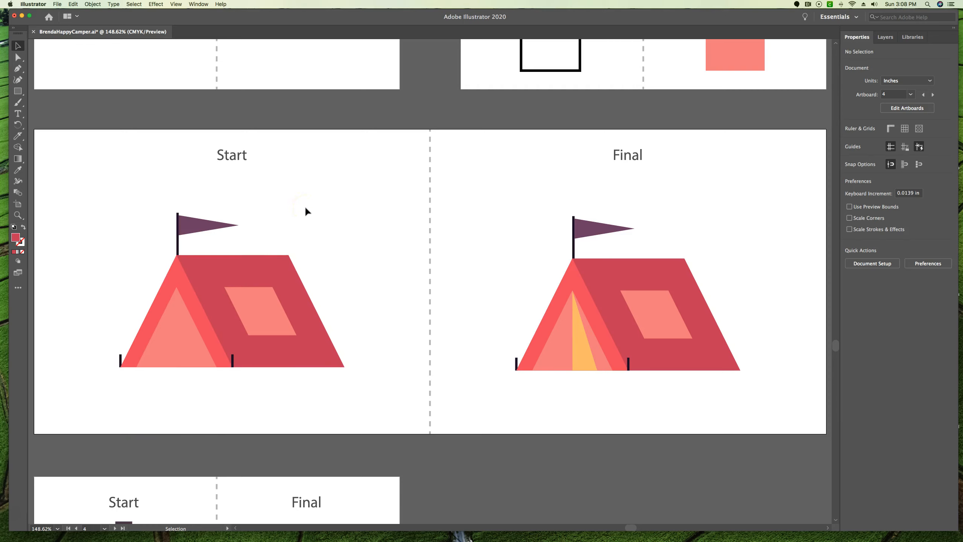
mouse_move(99, 160)
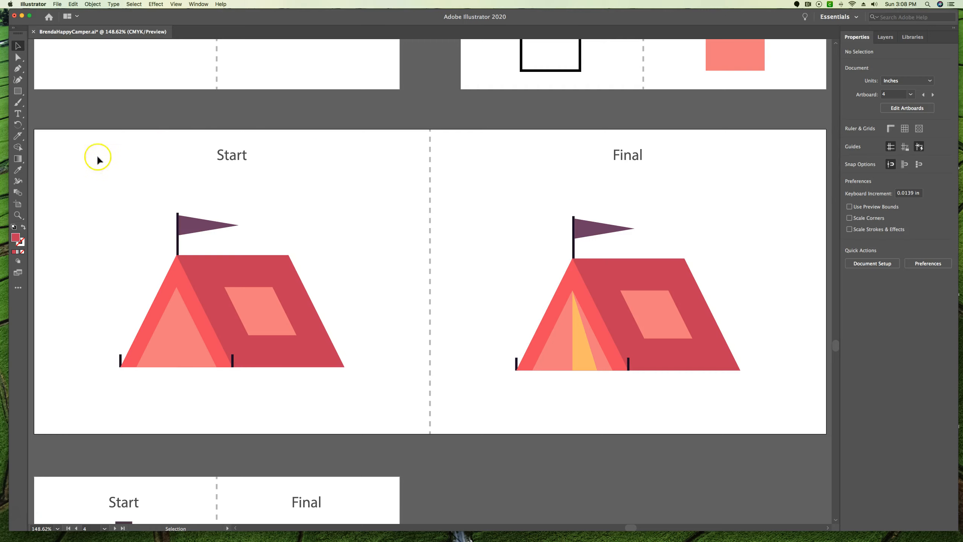
mouse_move(196, 338)
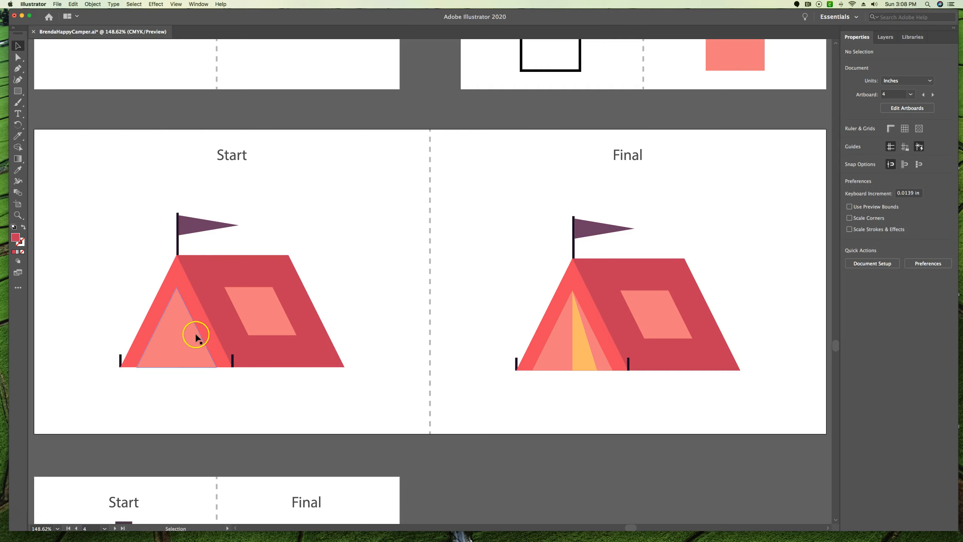
click(181, 338)
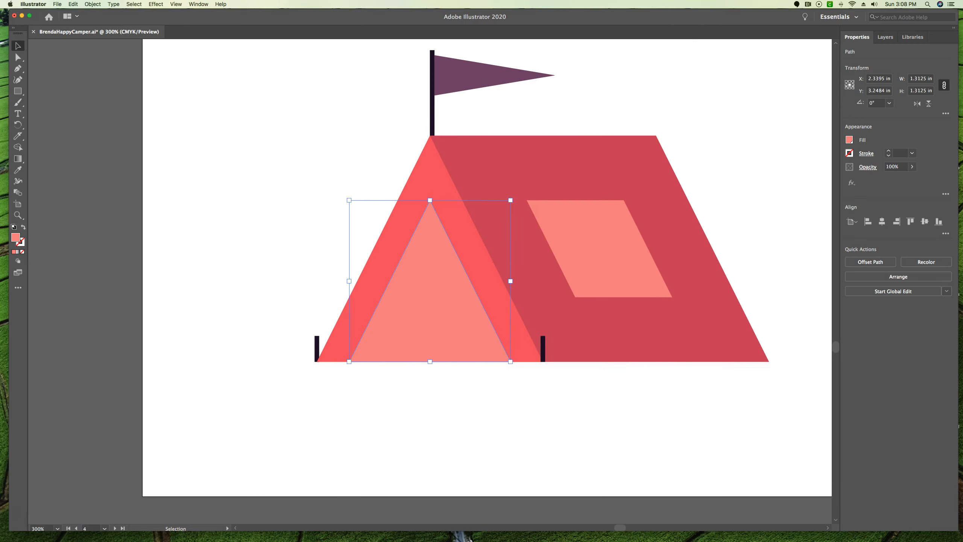
mouse_move(19, 136)
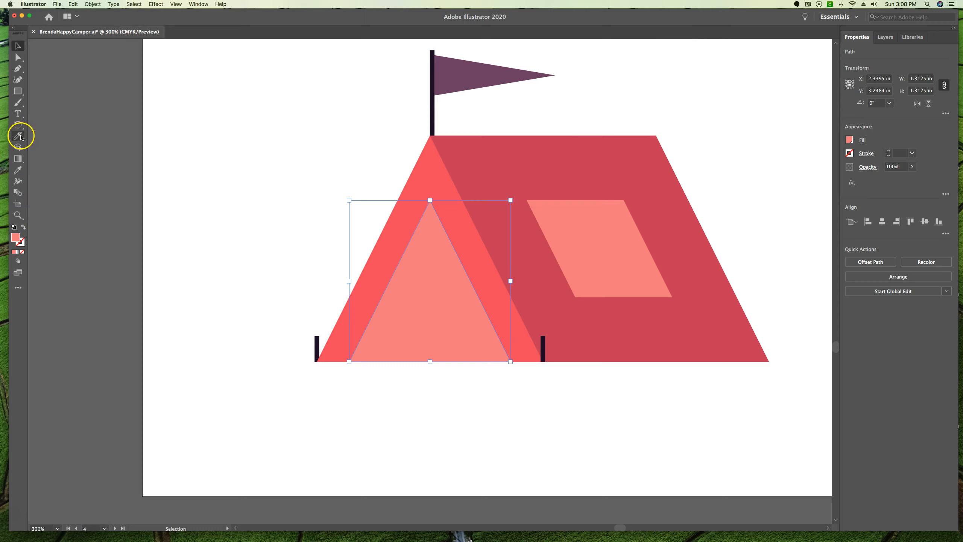
Activate the Knife tool for cutting the selected door triangle.
click(18, 136)
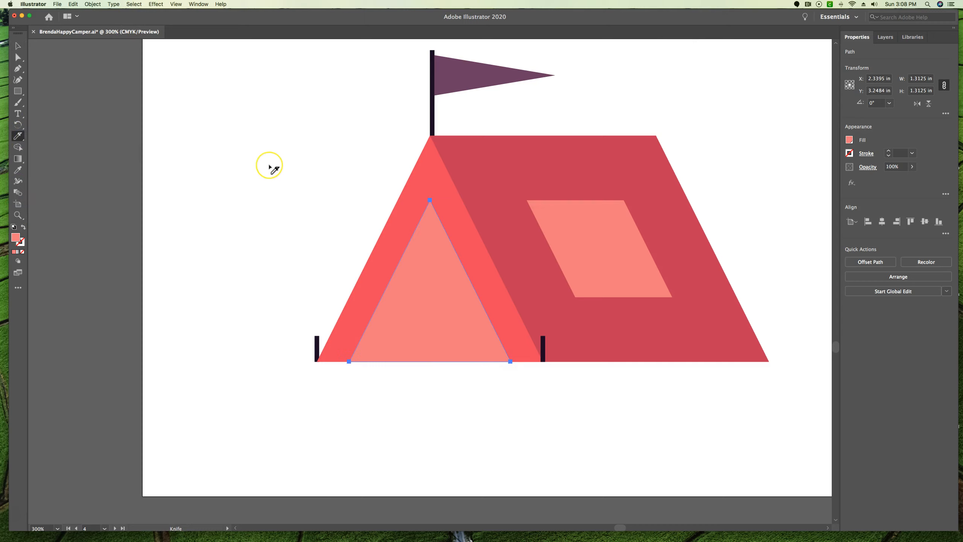
mouse_move(273, 170)
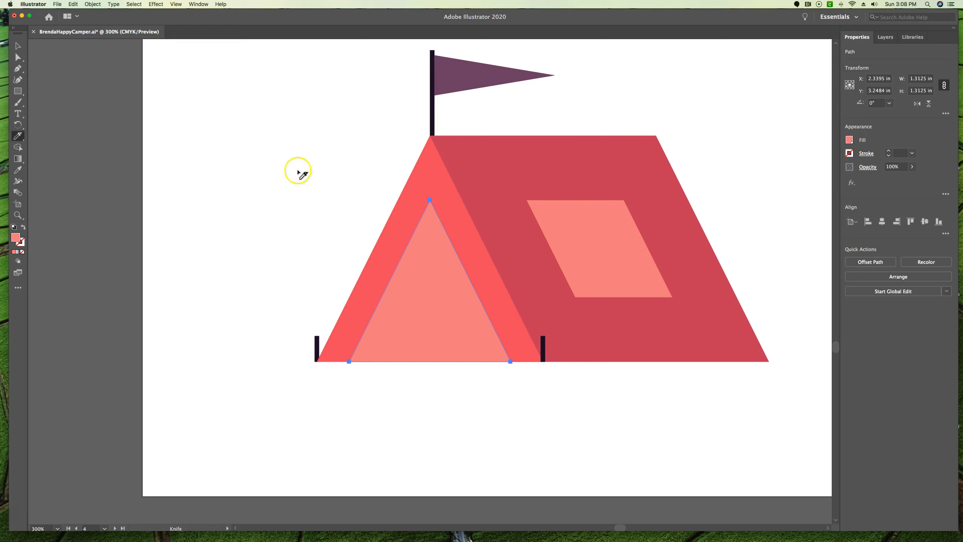
mouse_move(432, 186)
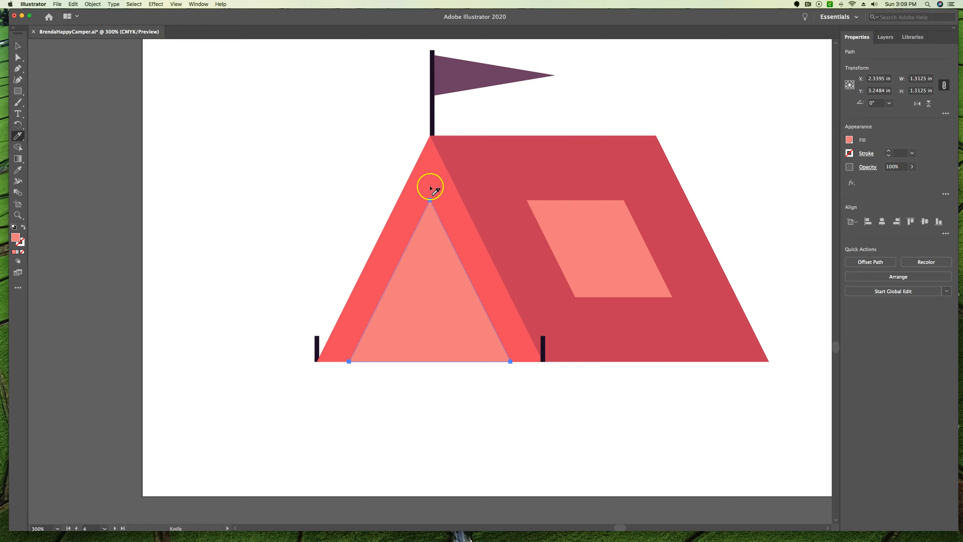
mouse_move(430, 183)
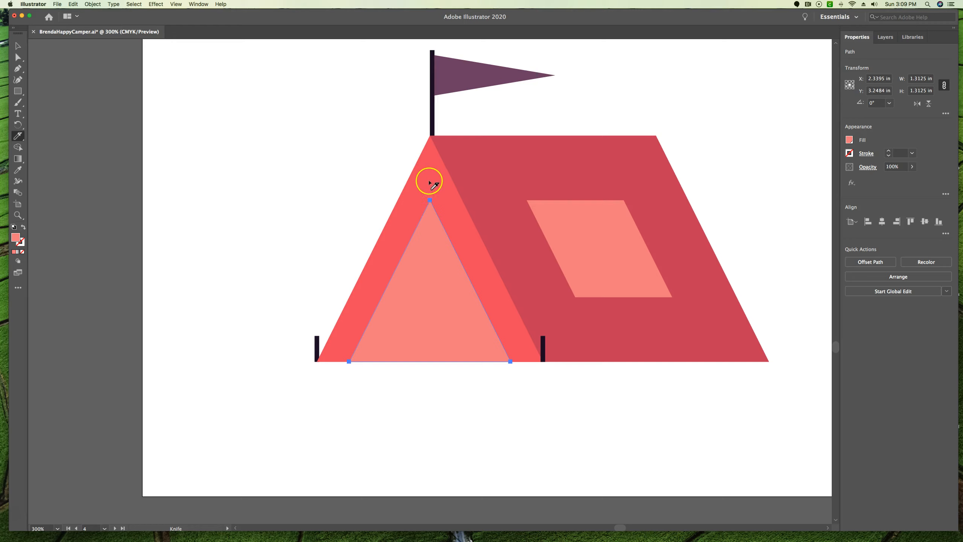
mouse_move(434, 186)
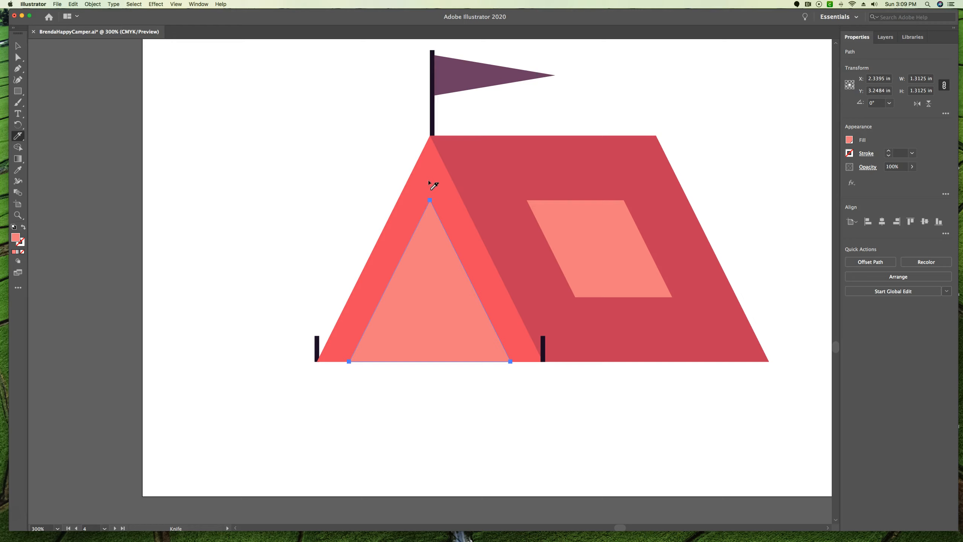
mouse_move(428, 183)
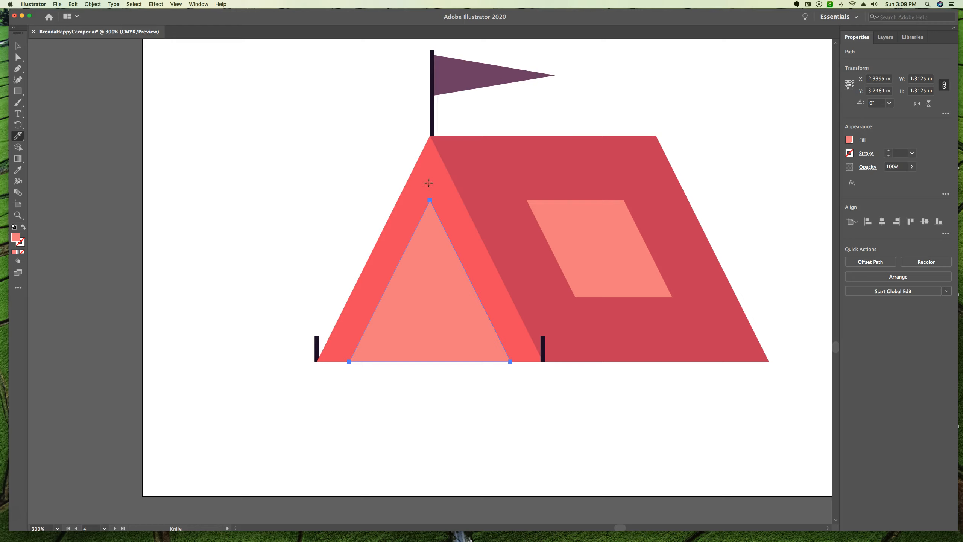
mouse_move(431, 171)
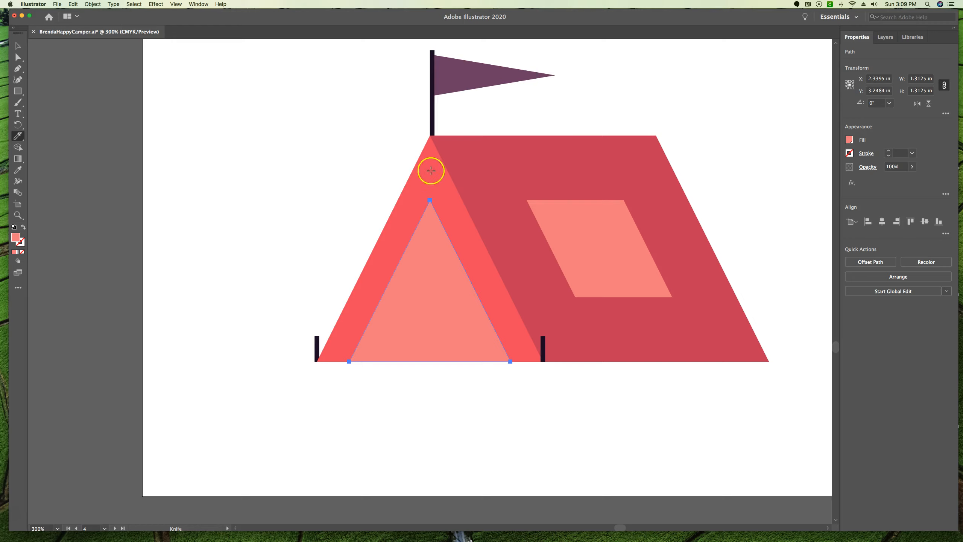
mouse_move(428, 188)
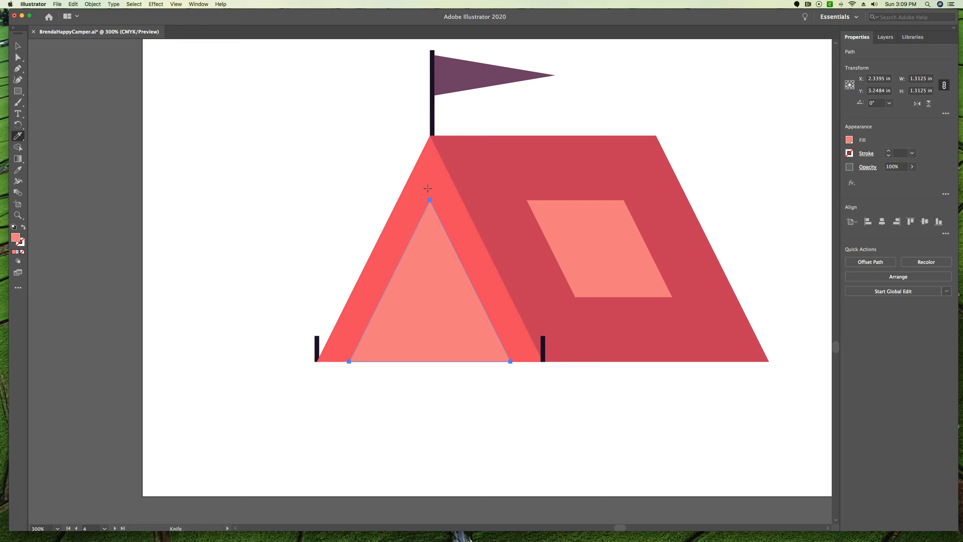
mouse_move(430, 185)
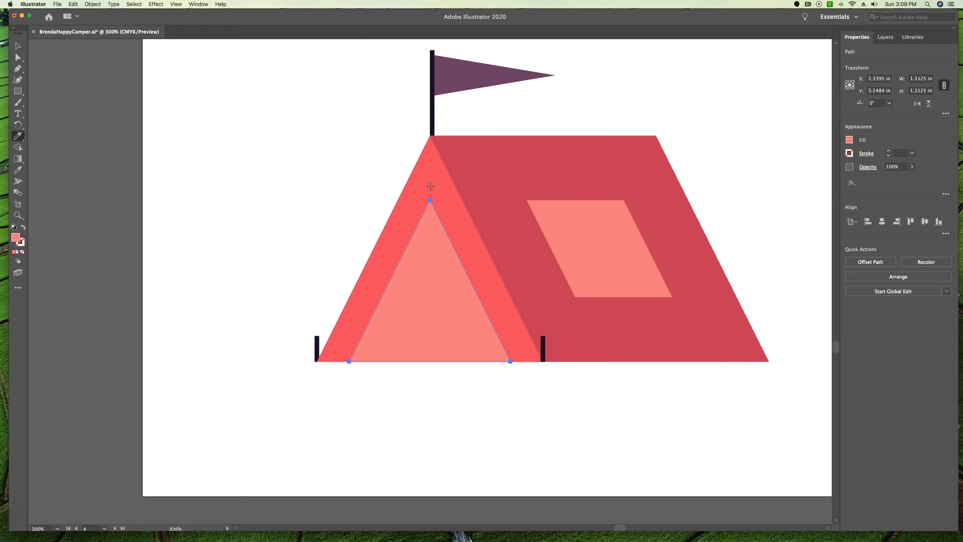
mouse_move(398, 178)
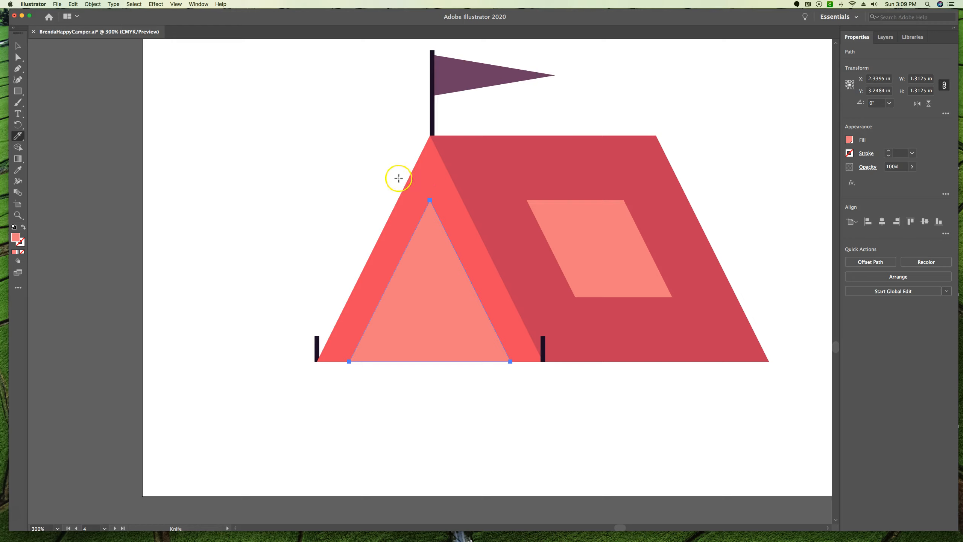
mouse_move(398, 178)
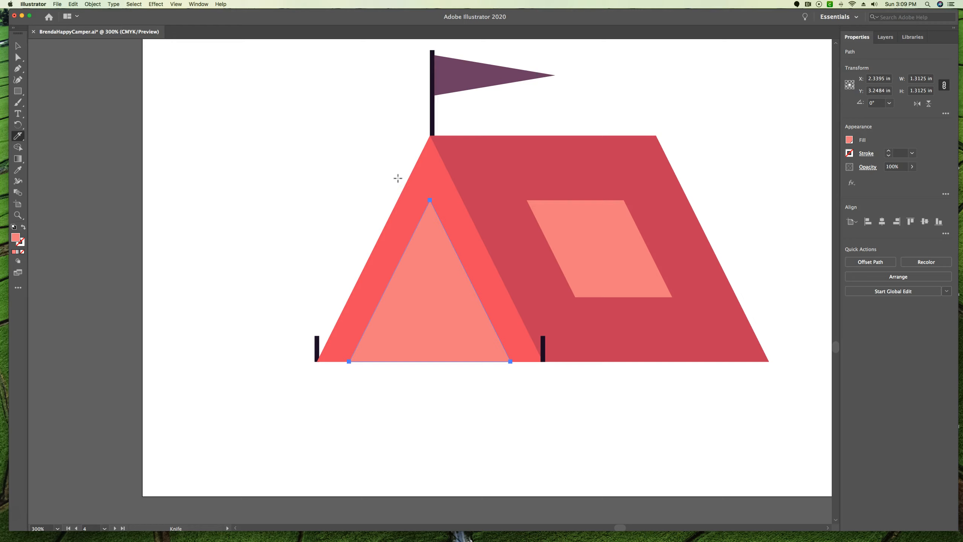
mouse_move(429, 184)
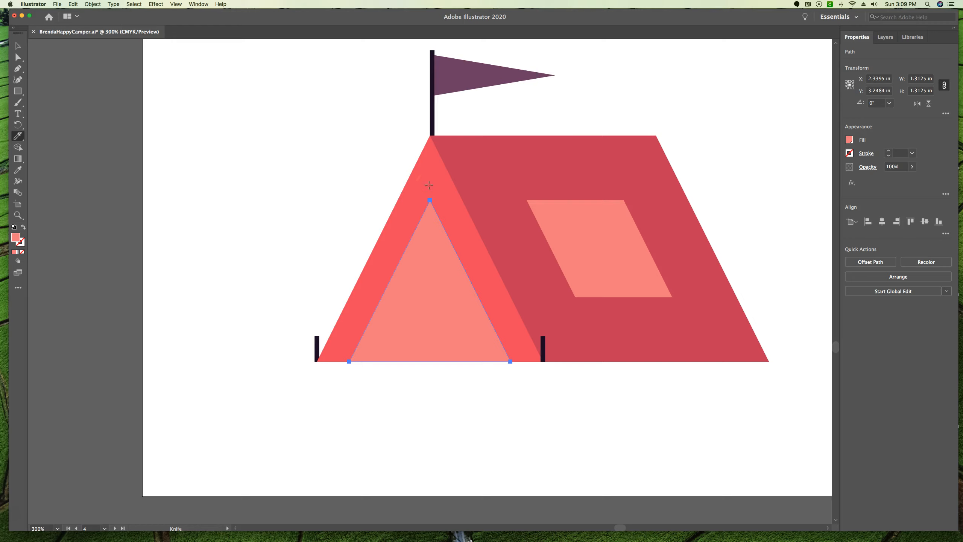
mouse_move(431, 220)
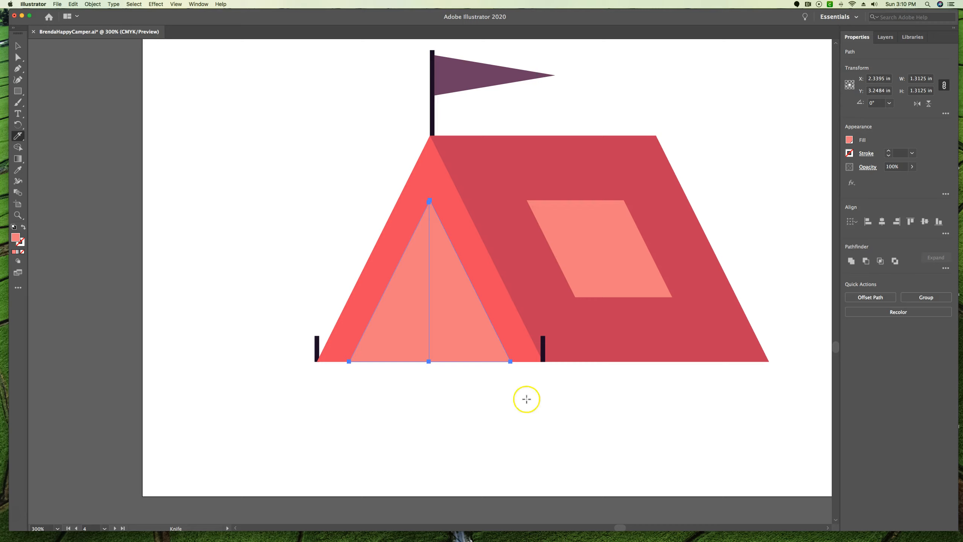
mouse_move(538, 170)
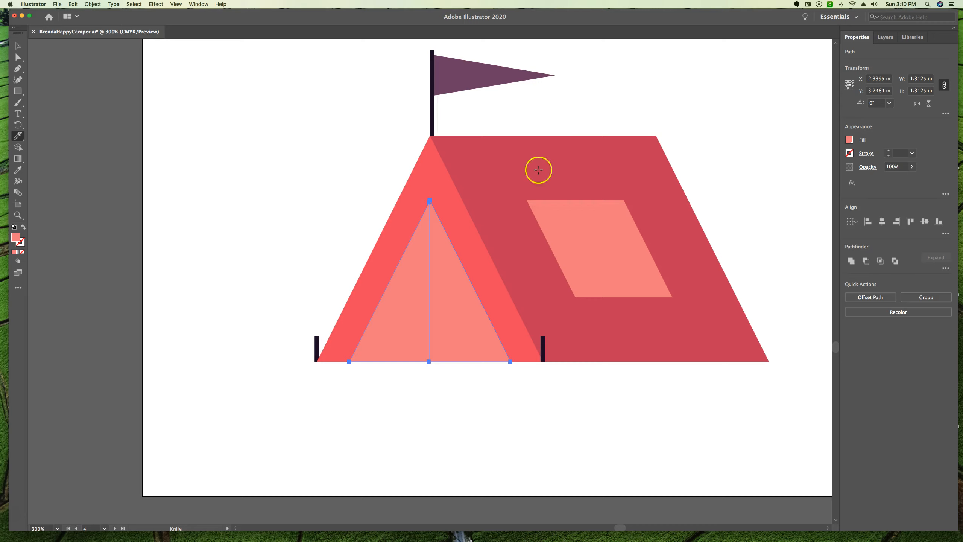
mouse_move(560, 39)
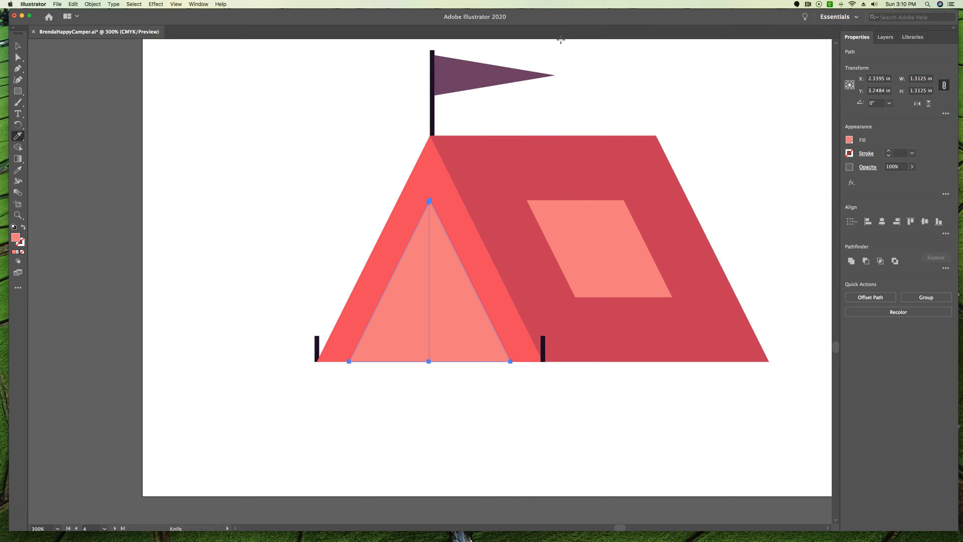
Switch back to the Selection Tool.
click(18, 46)
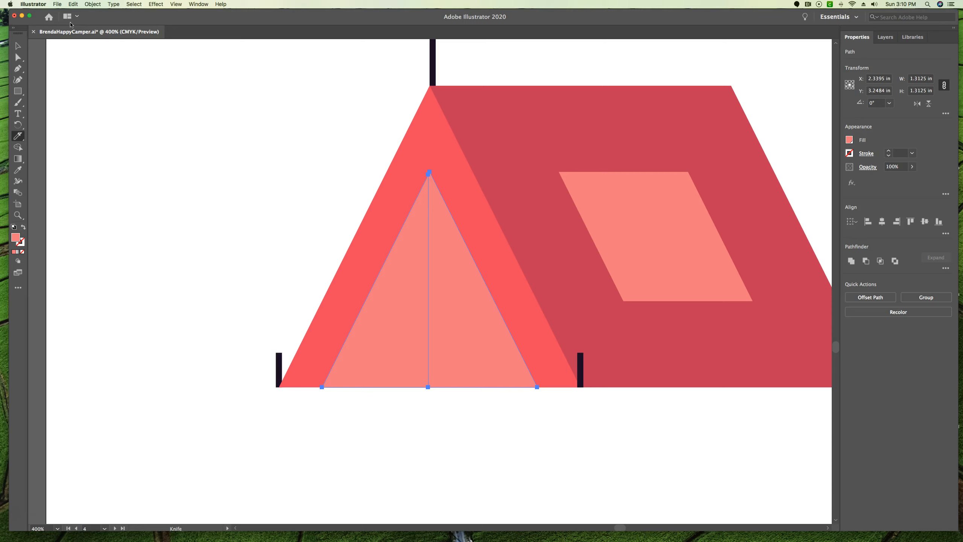
mouse_move(135, 34)
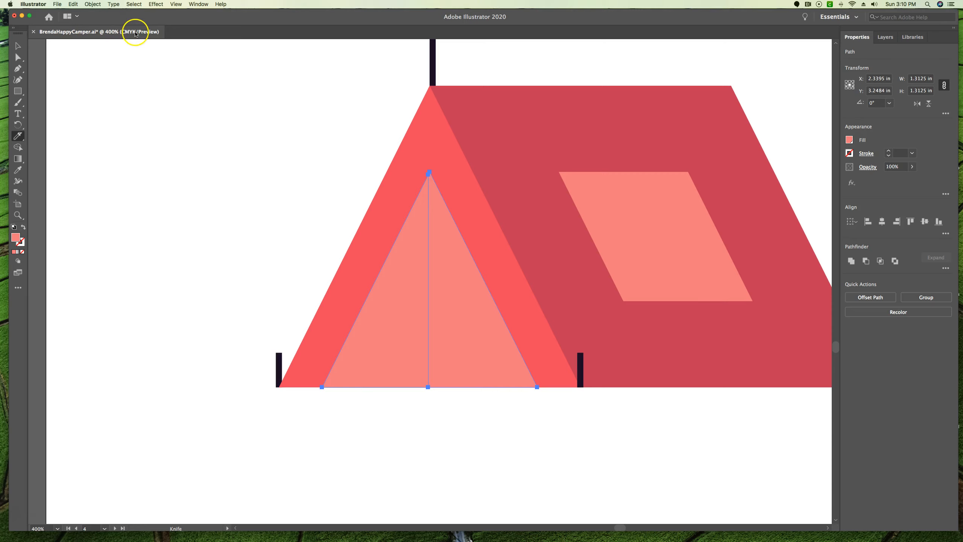
mouse_move(421, 164)
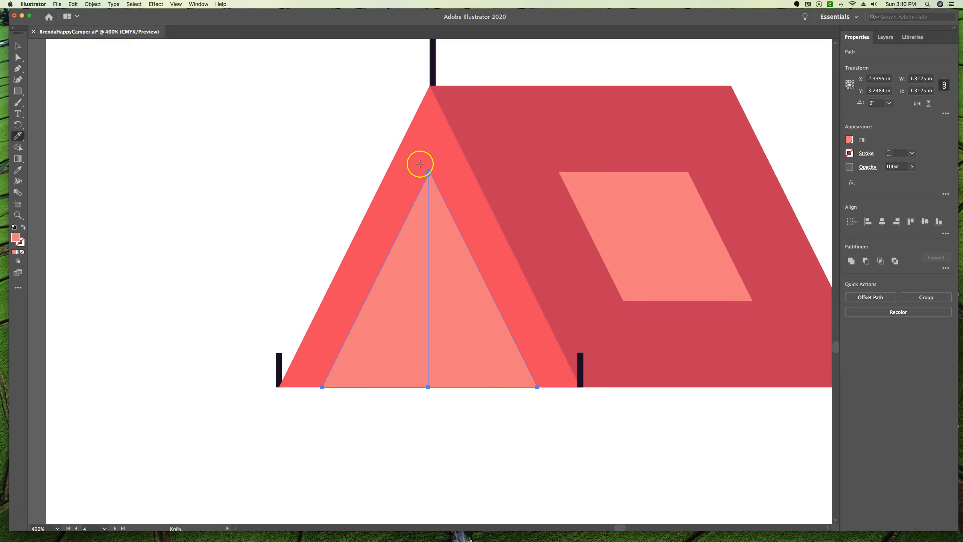
mouse_move(422, 162)
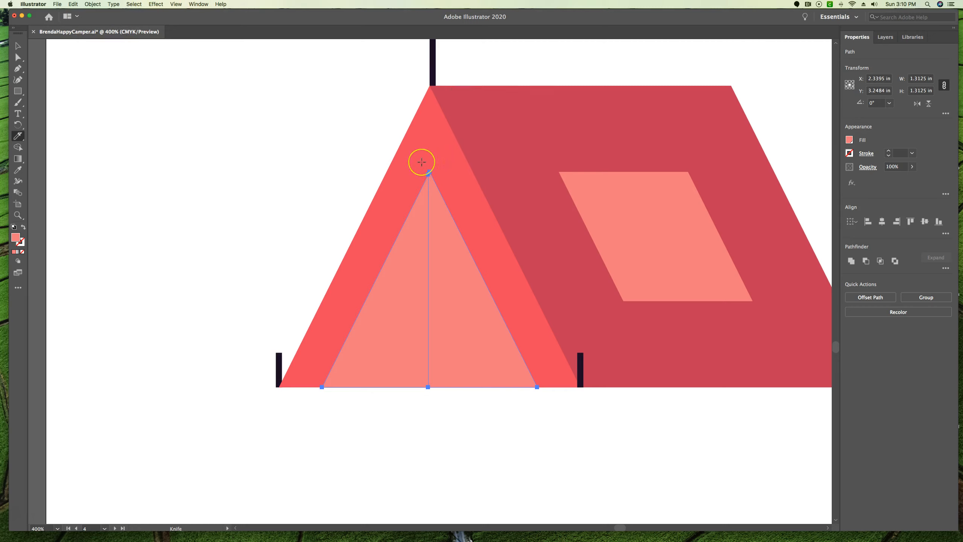
mouse_move(422, 162)
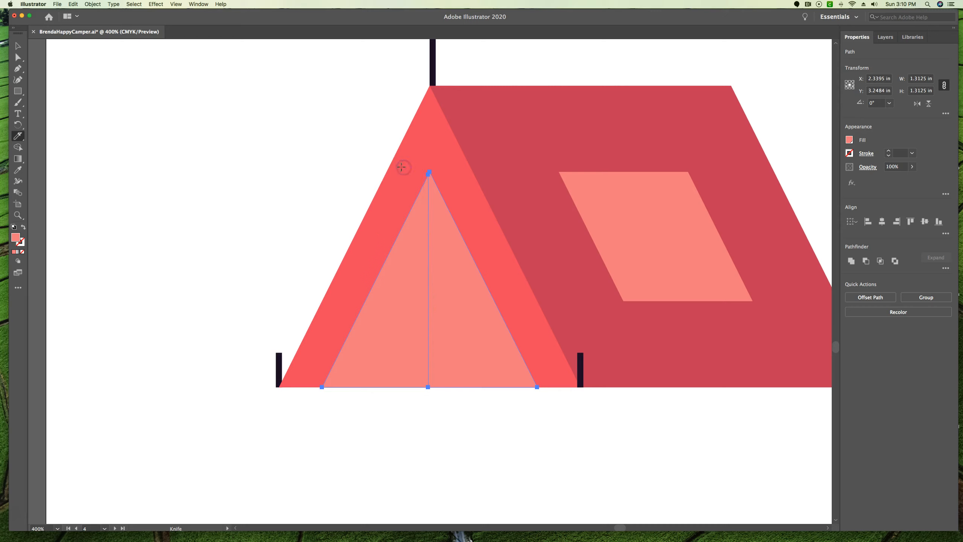
mouse_move(425, 165)
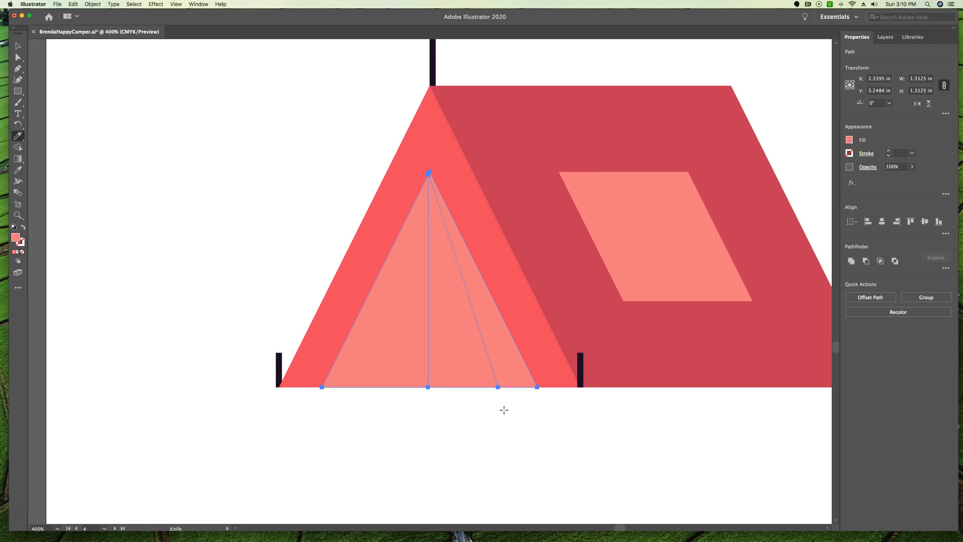
mouse_move(415, 187)
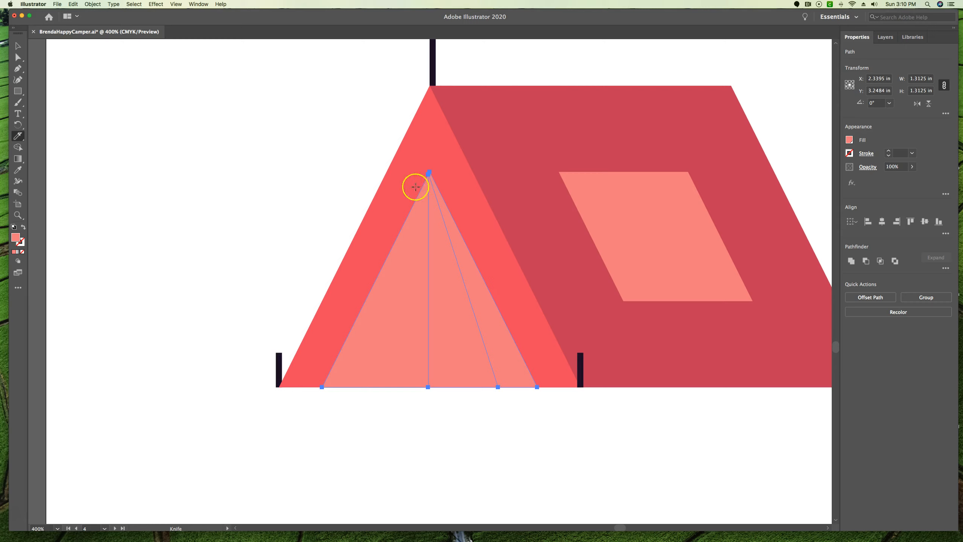
mouse_move(428, 172)
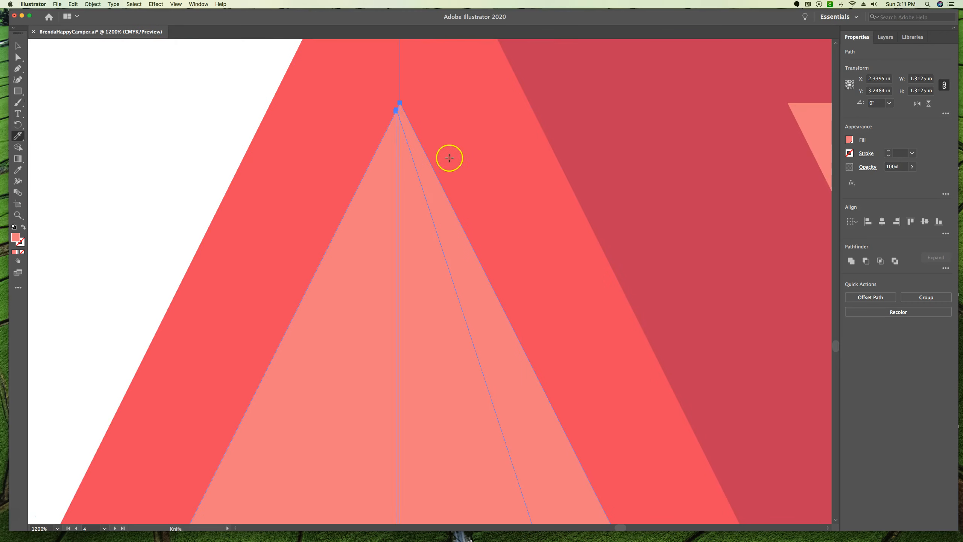
mouse_move(401, 102)
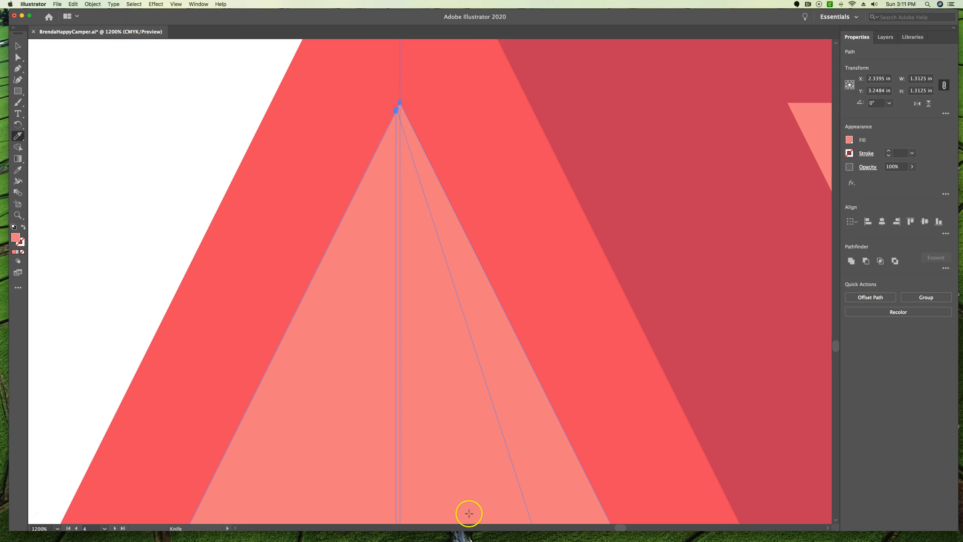
mouse_move(18, 46)
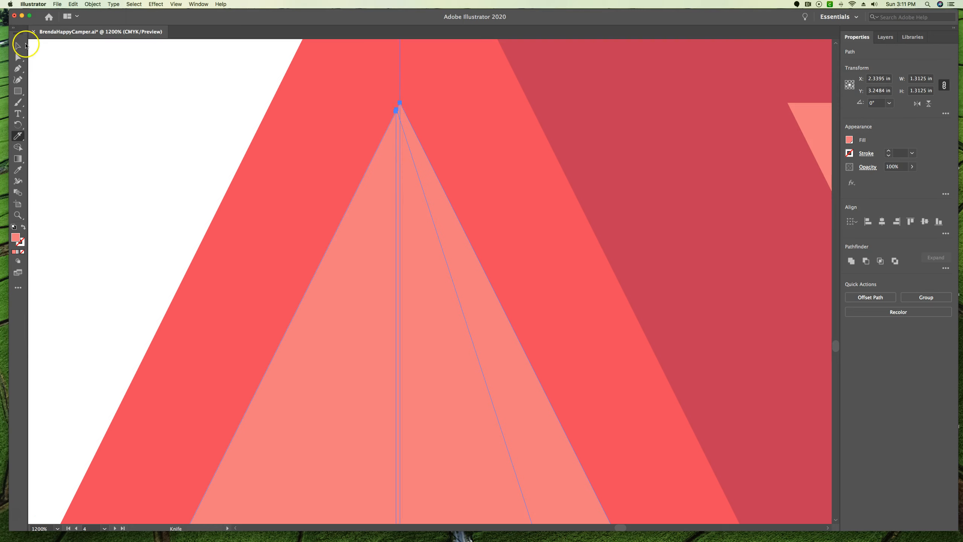
click(18, 45)
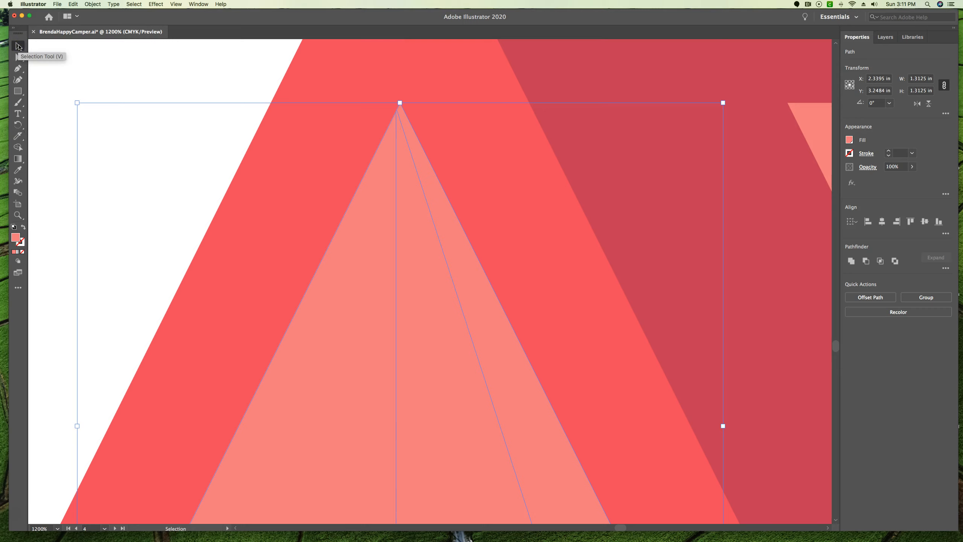
mouse_move(203, 66)
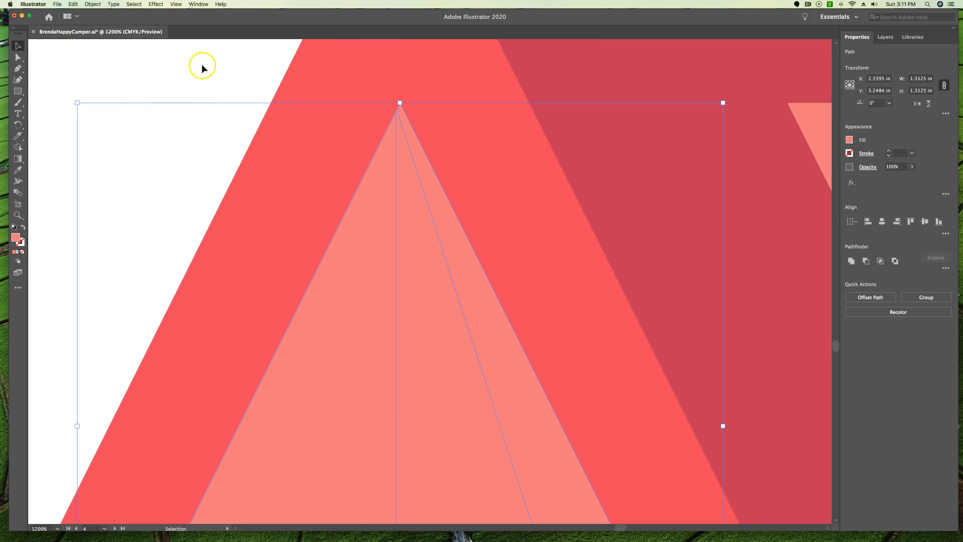
click(395, 289)
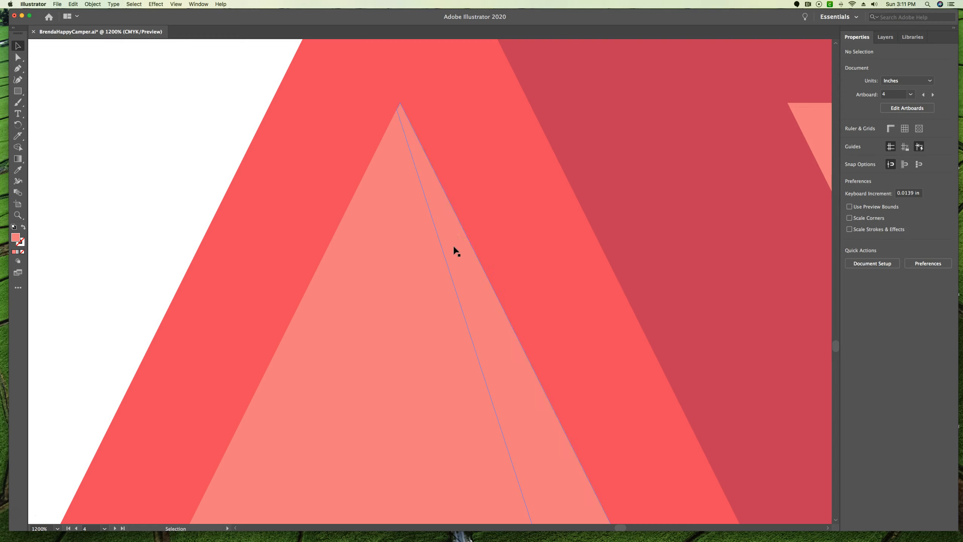
Select the narrow door wedge and give it a Yellow fill.
click(421, 271)
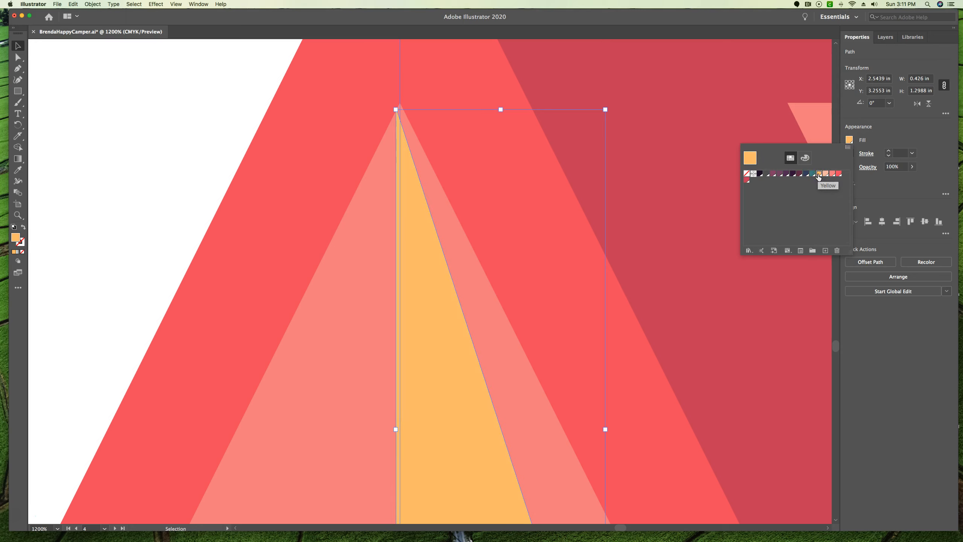
mouse_move(658, 273)
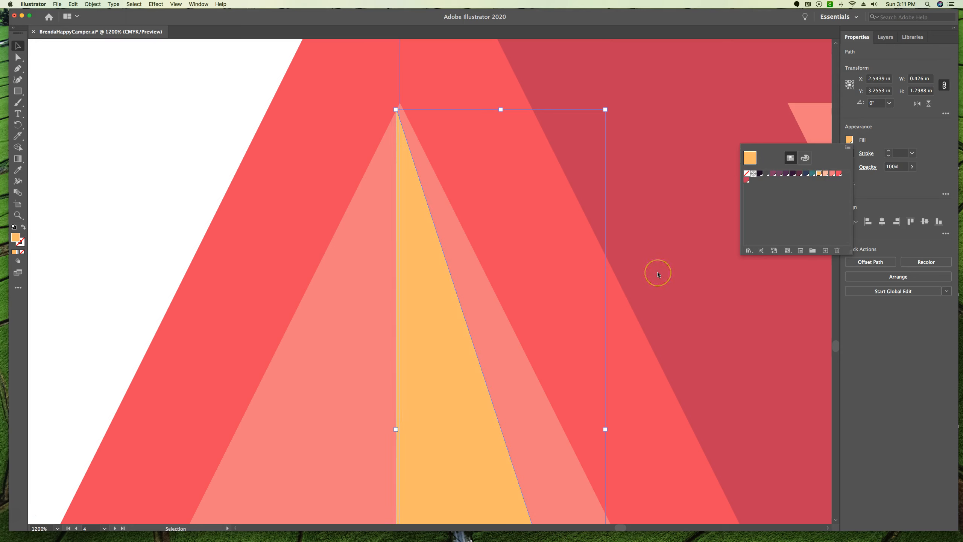
click(658, 274)
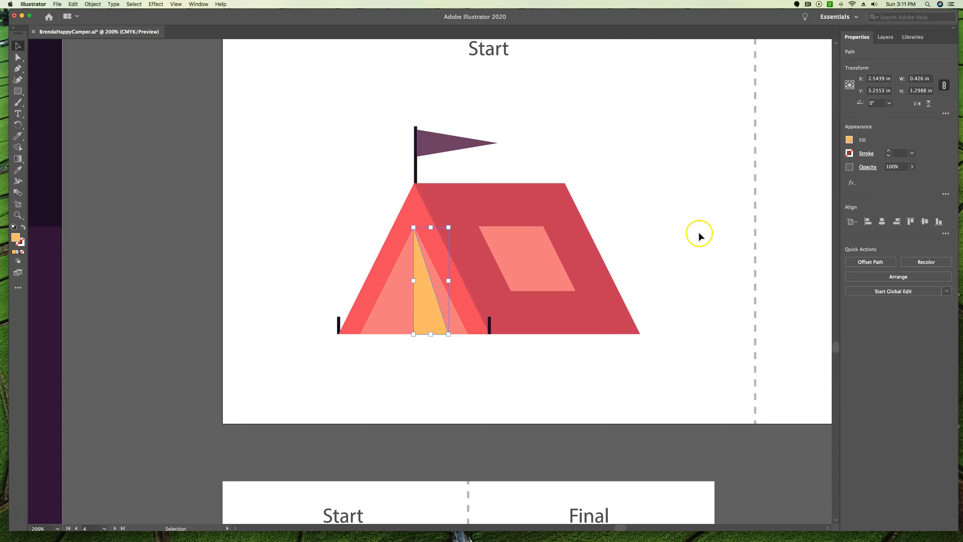
mouse_move(113, 100)
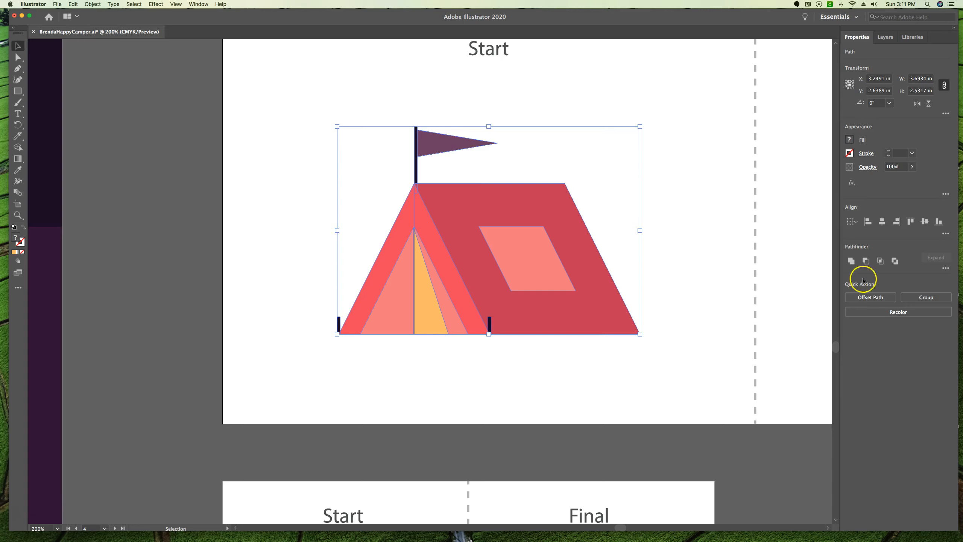
Group the Start tent's pieces, flag and yellow wedge included, then deselect.
click(926, 297)
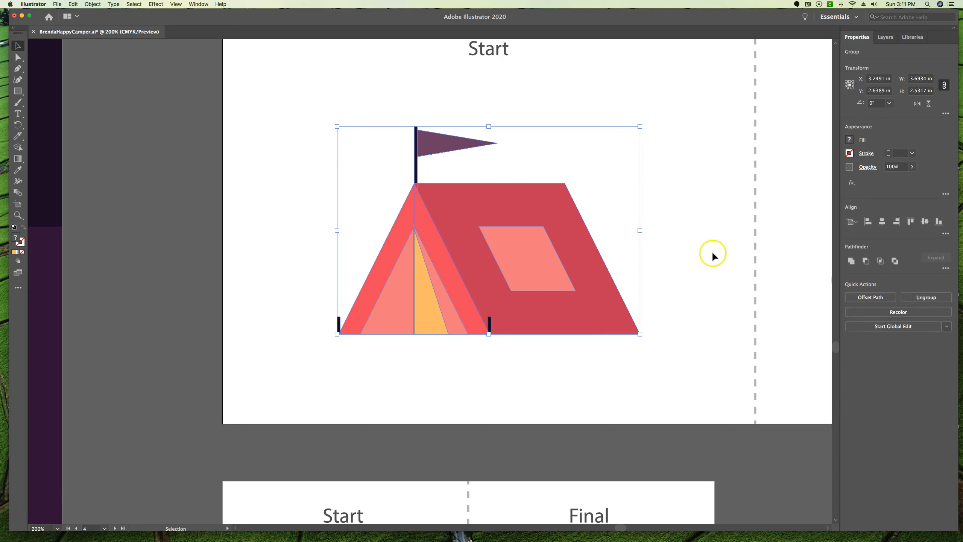
mouse_move(633, 171)
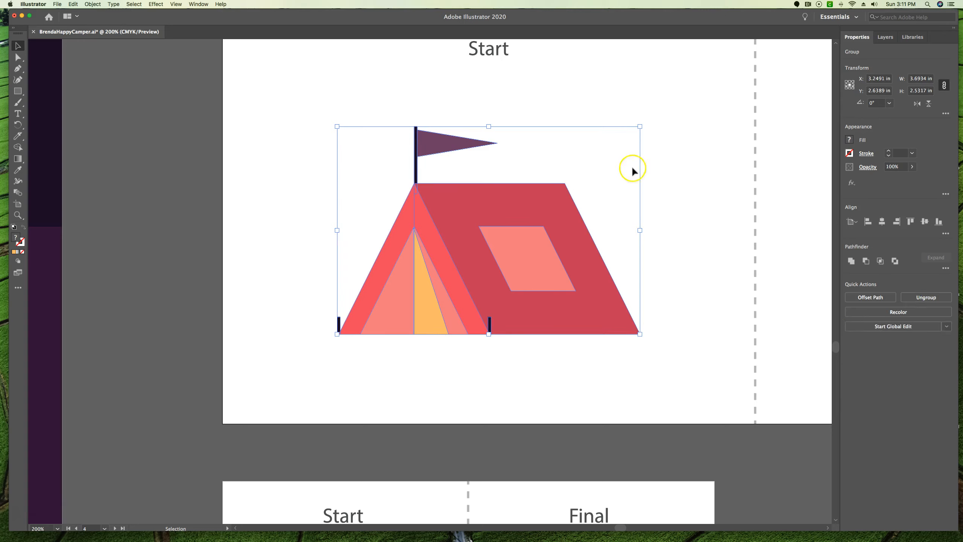
click(644, 66)
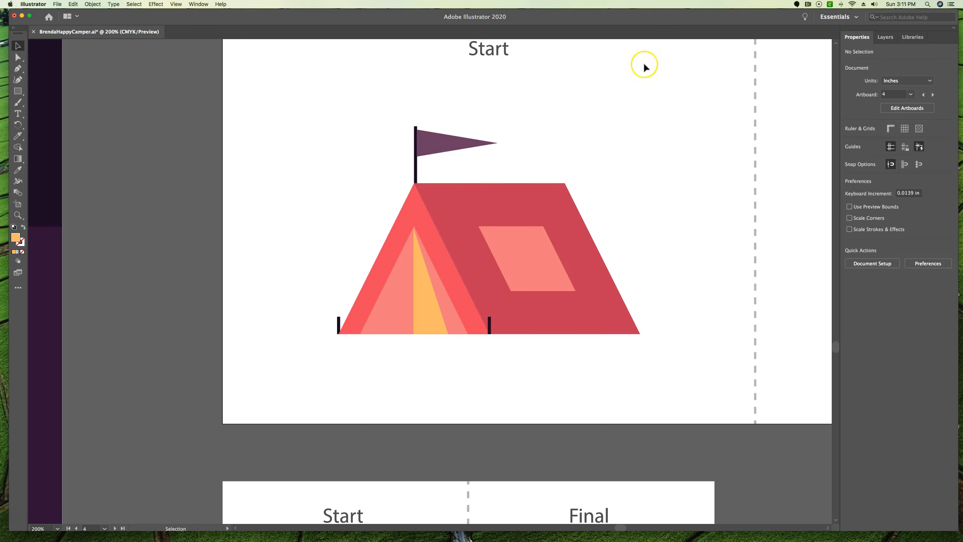
mouse_move(645, 68)
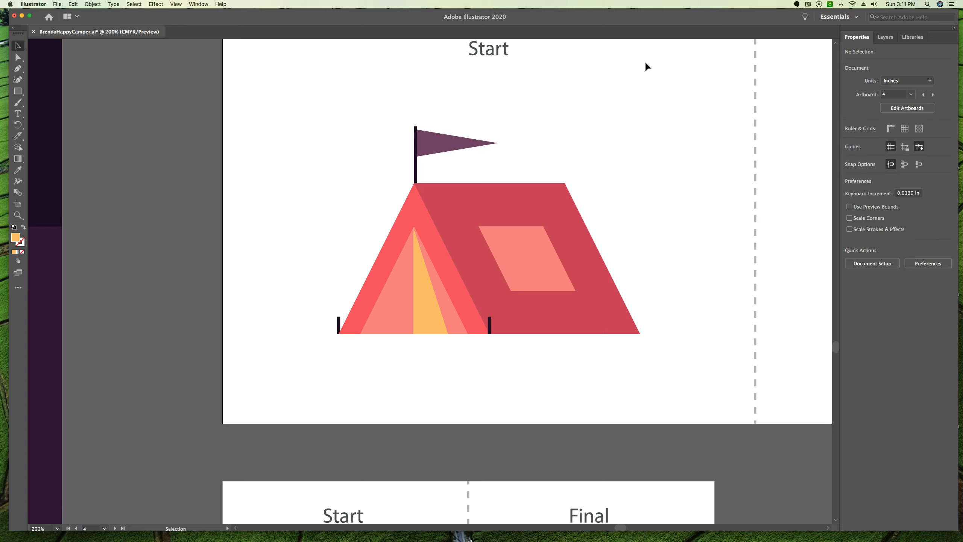
mouse_move(689, 302)
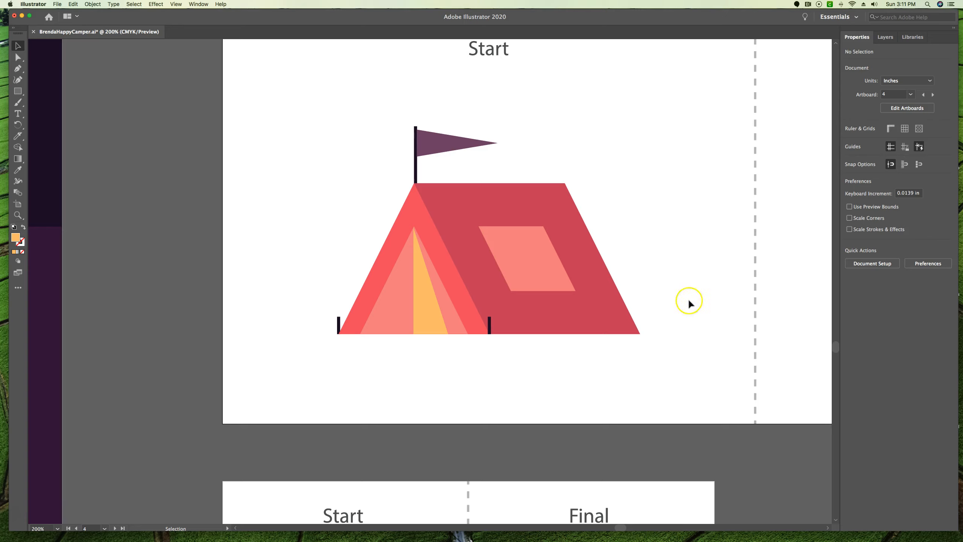
mouse_move(580, 460)
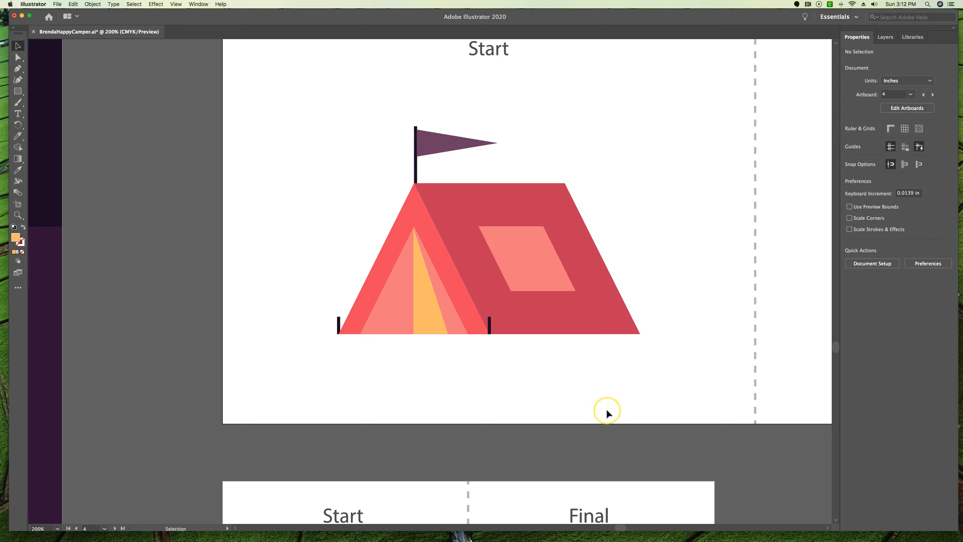
mouse_move(608, 414)
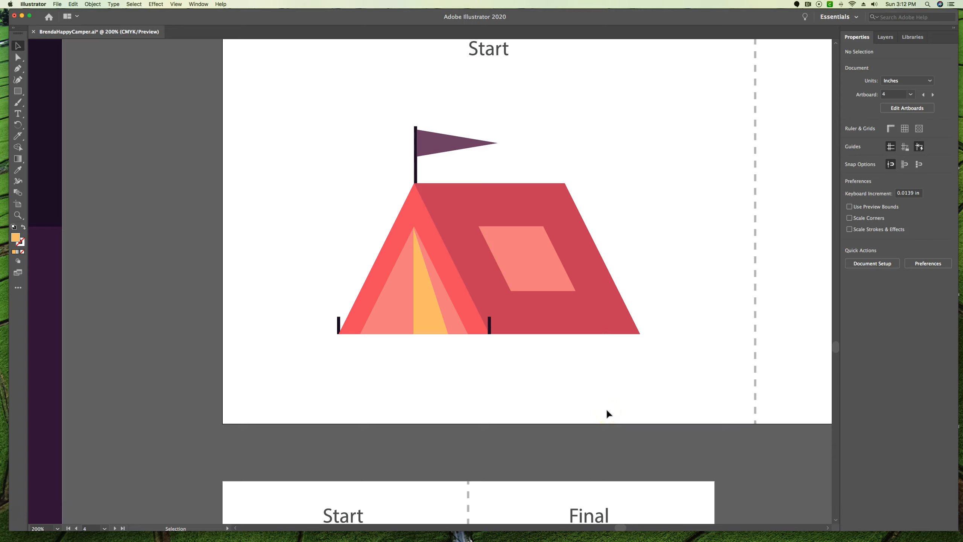